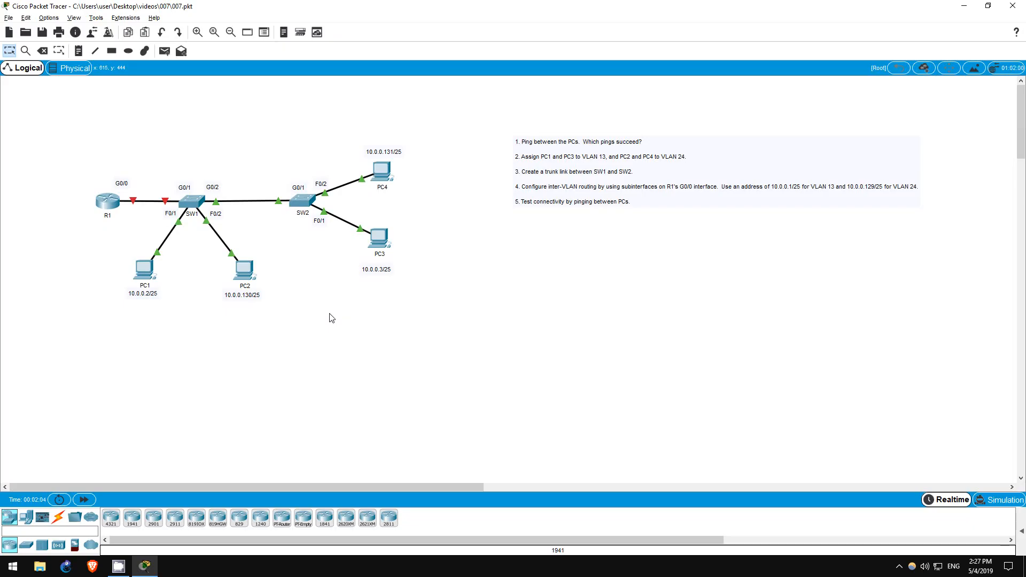
mouse_move(281, 297)
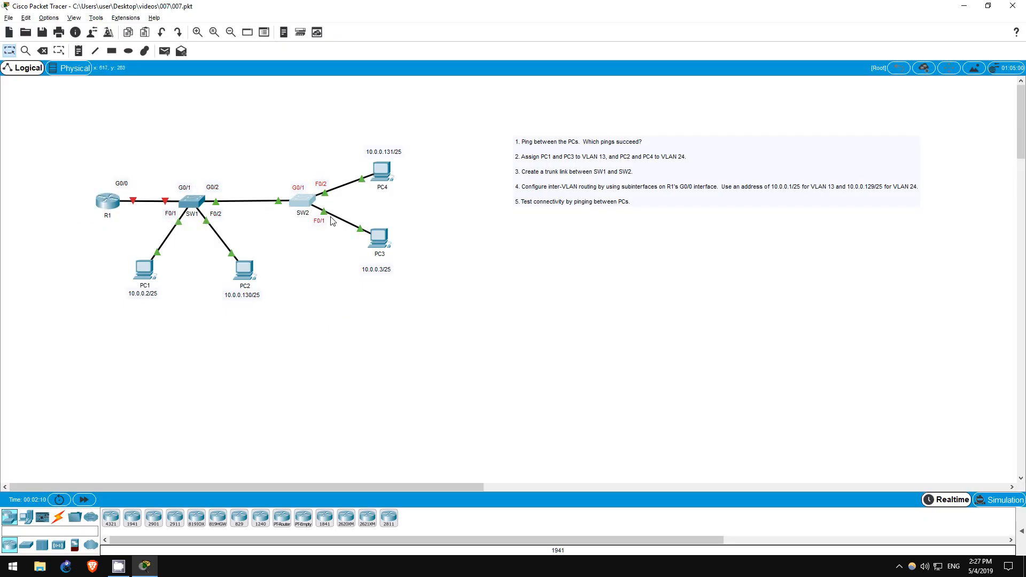
mouse_move(120, 256)
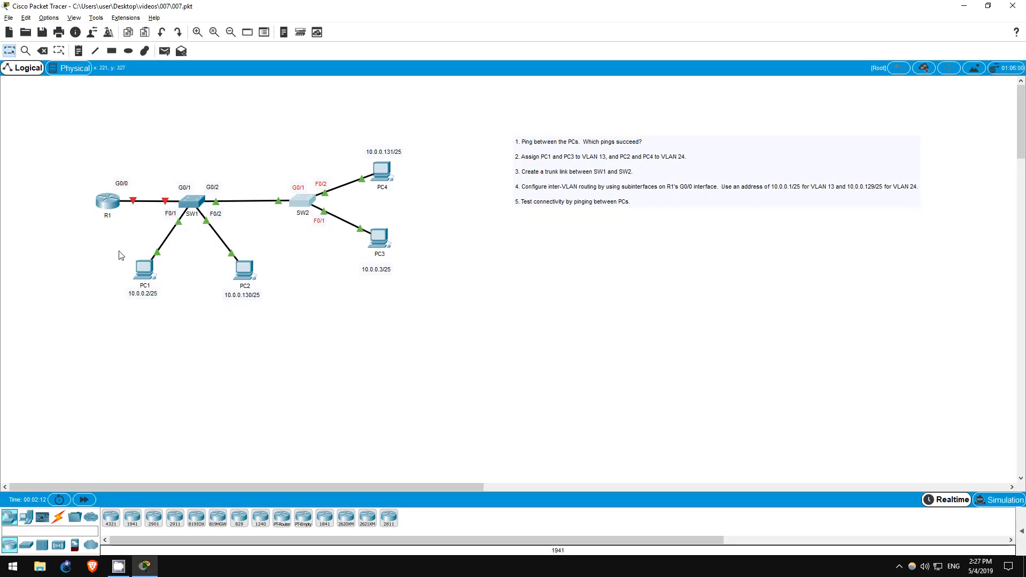
From PC1's command prompt, ping 10.0.0.130 and 10.0.0.3; only 10.0.0.3 replies.
click(375, 236)
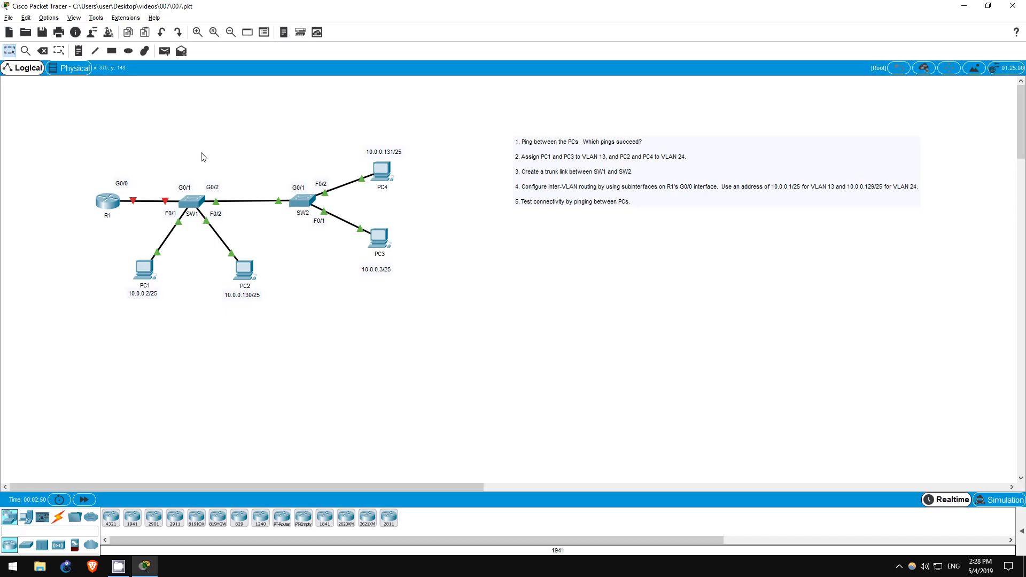
mouse_move(116, 254)
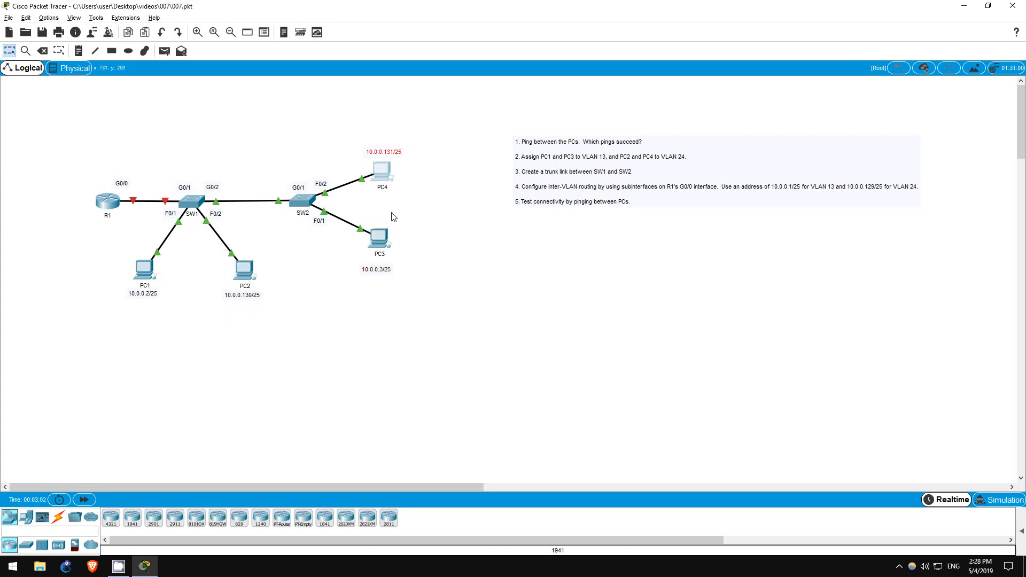
mouse_move(121, 266)
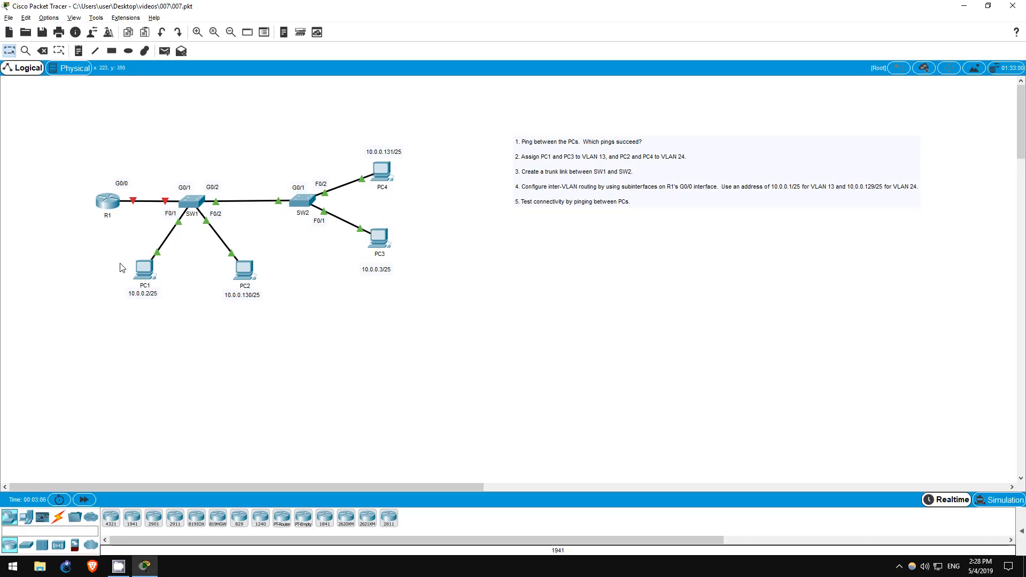
double_click(144, 267)
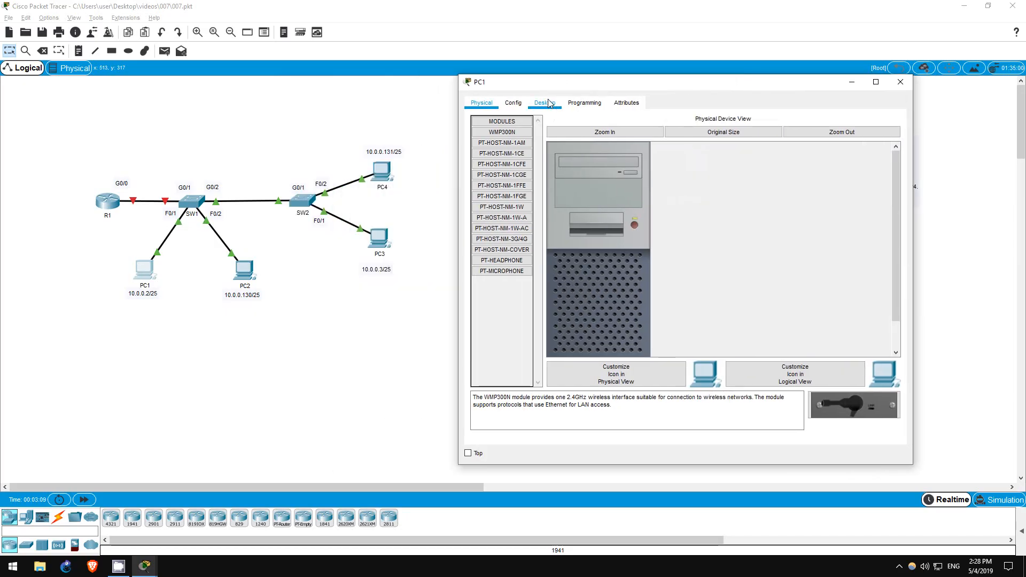
click(544, 102)
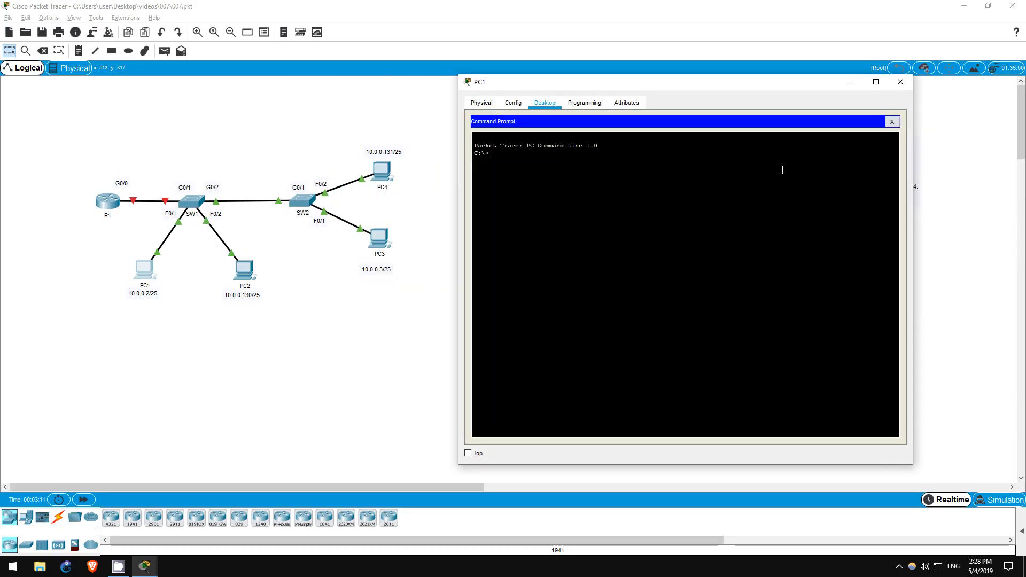
text(ping 10.0.0.130)
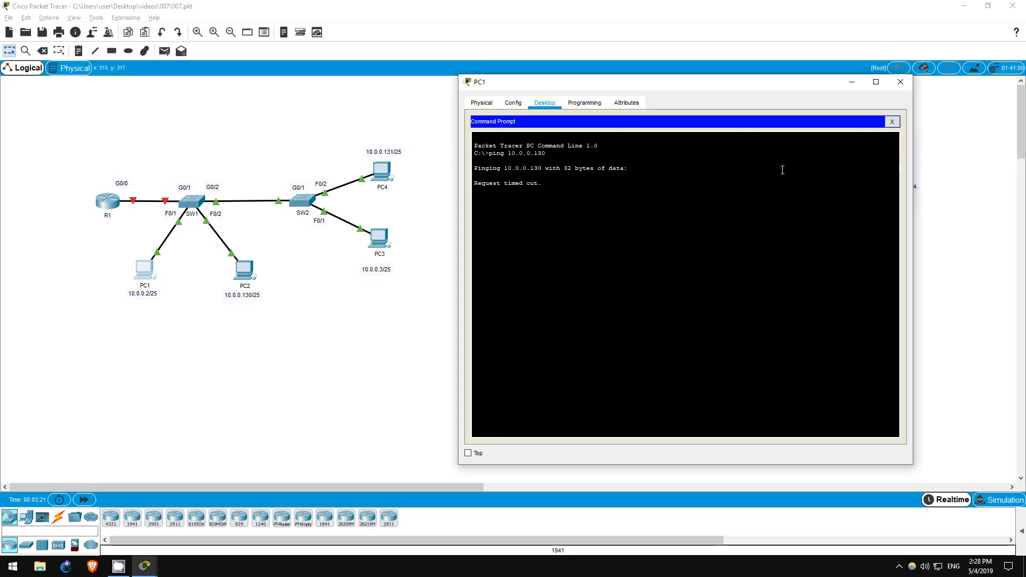
text(ping 10.0.0.13)
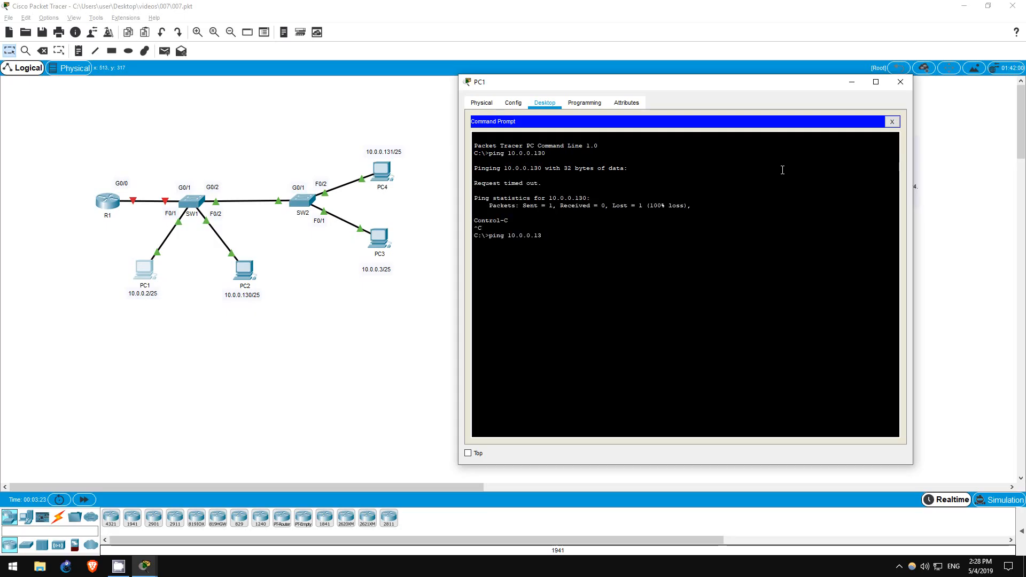
key(Return)
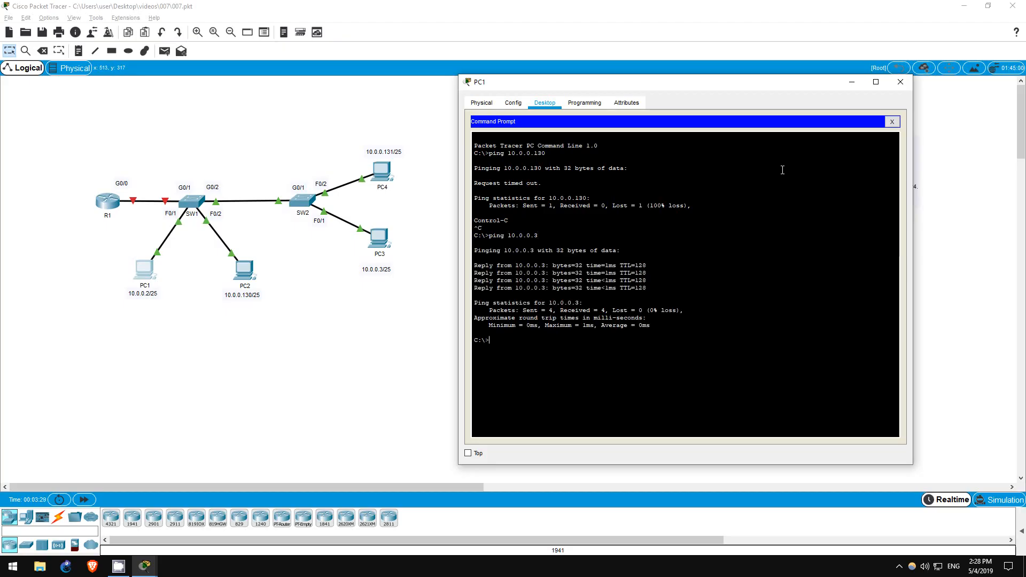
Ping 10.0.0.131 from PC1, which times out, then begin a ping on PC2.
text(ping 10.0.0.)
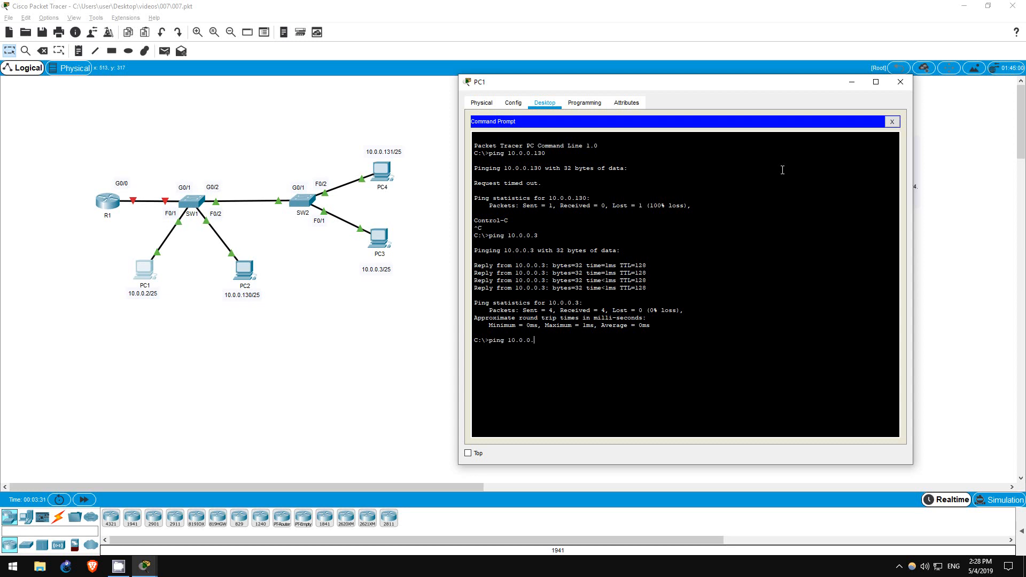
text(131)
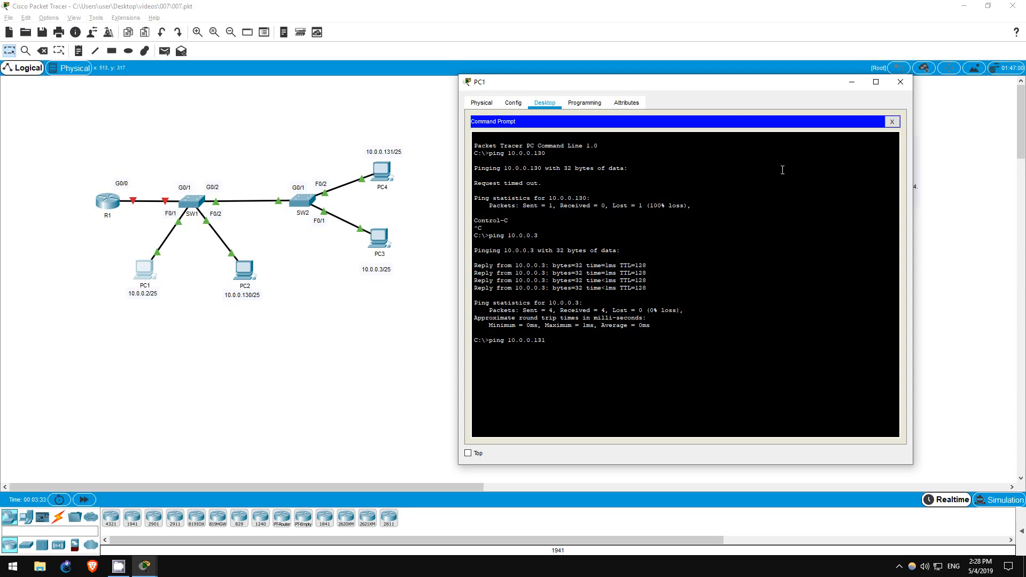
key(Return)
text(ping 10.0.0.1)
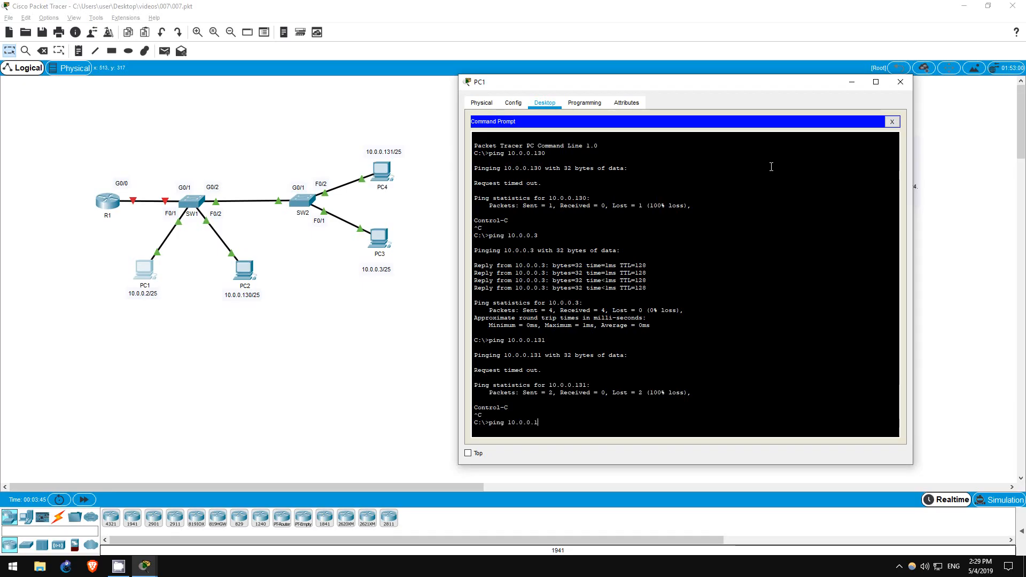
text(30)
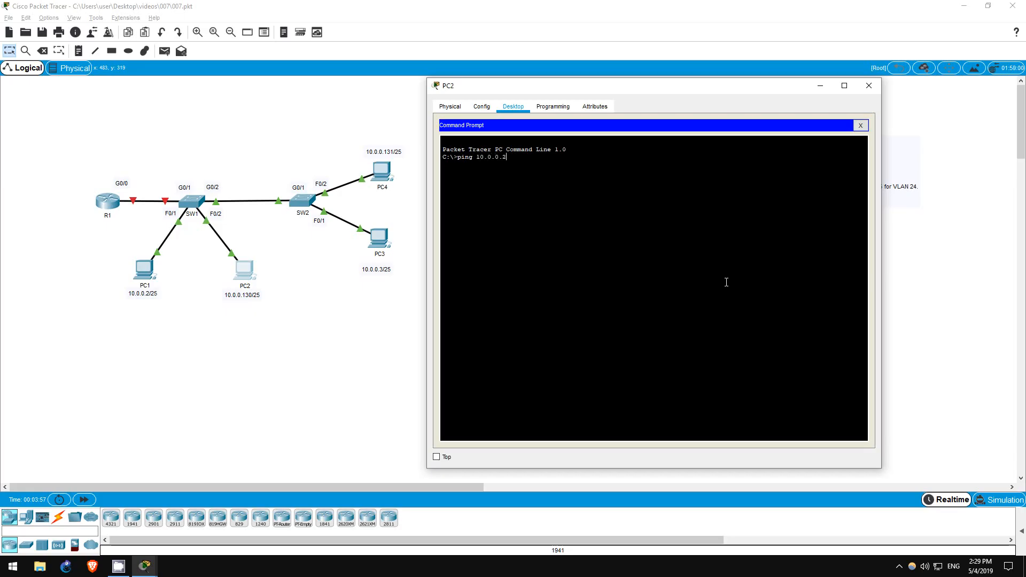
From PC2 ping 10.0.0.2, 10.0.0.3 and 10.0.0.131 (only .131 replies), then close PC2's window.
key(Return)
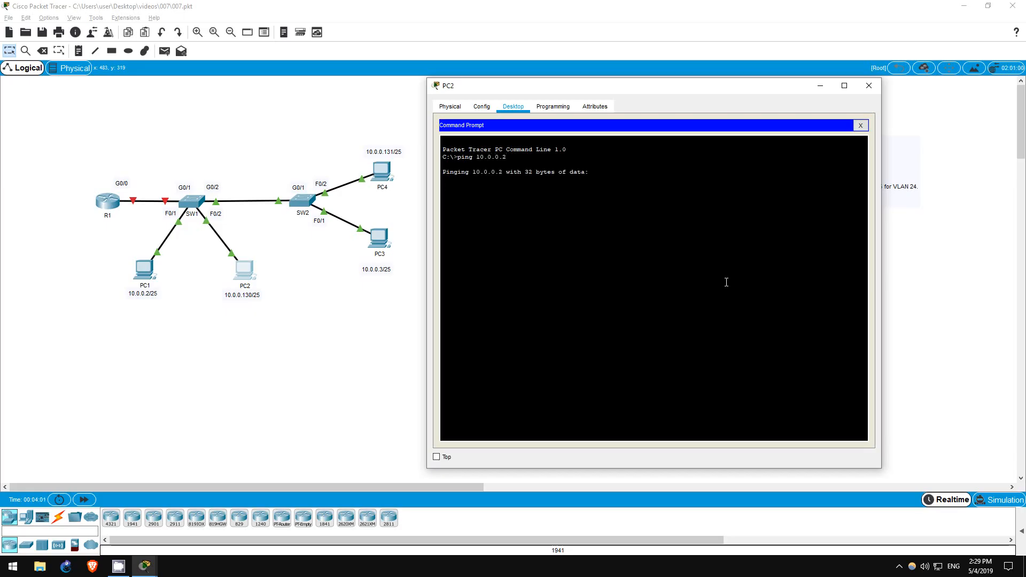
text(ping 10.0.0.2)
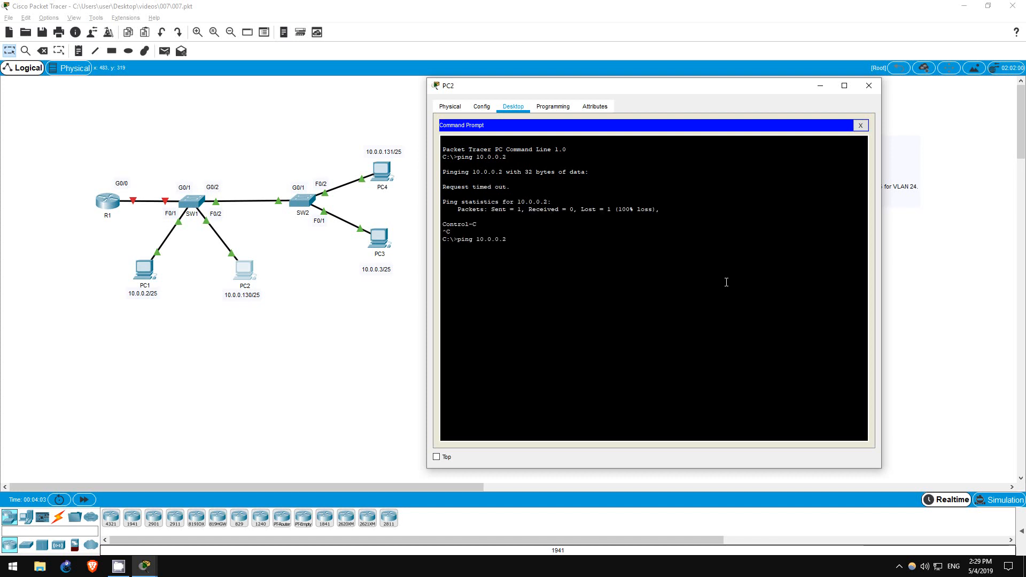
text(3)
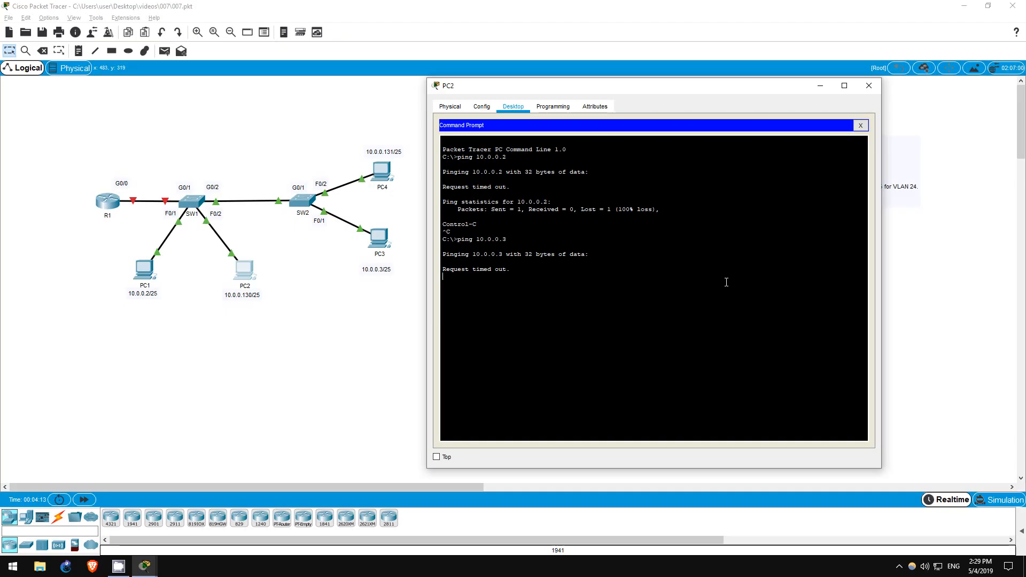
text(ping 10.0.0.131)
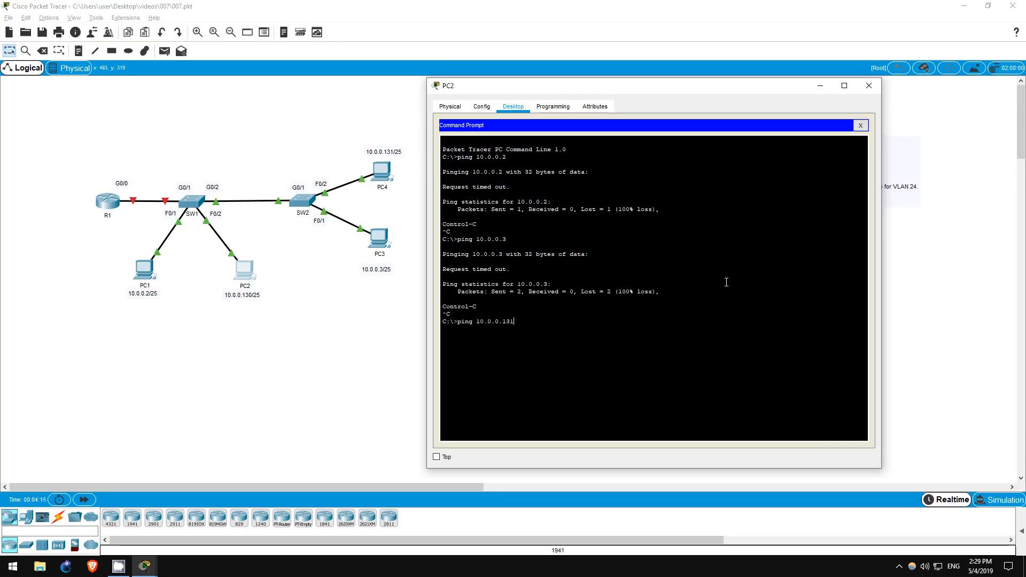
key(Return)
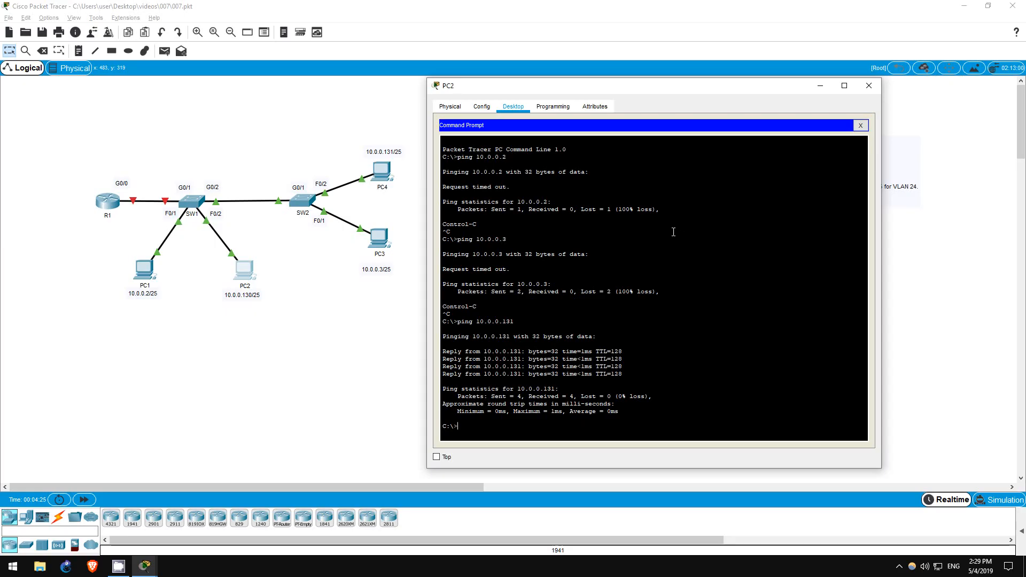
click(868, 85)
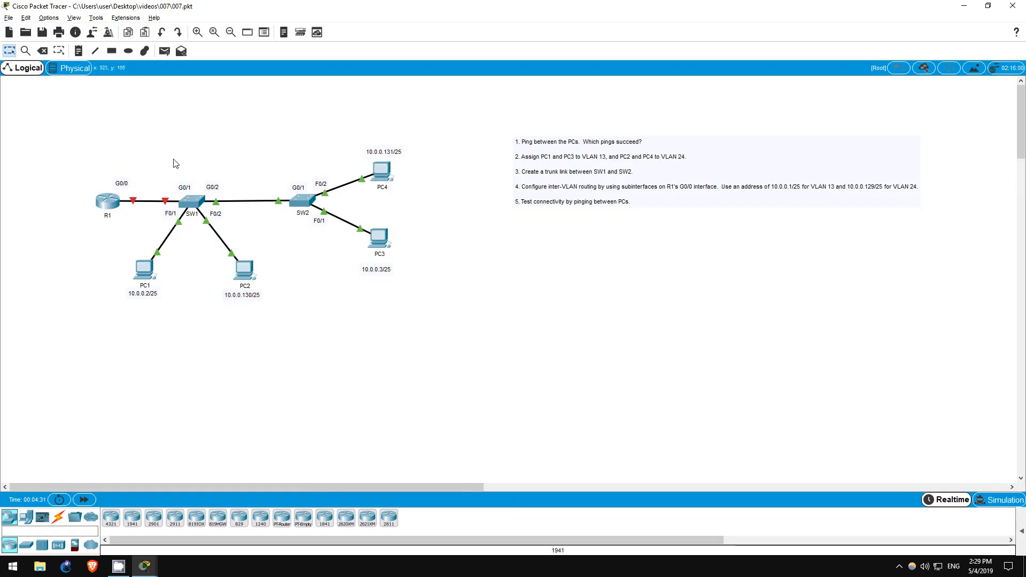
mouse_move(194, 191)
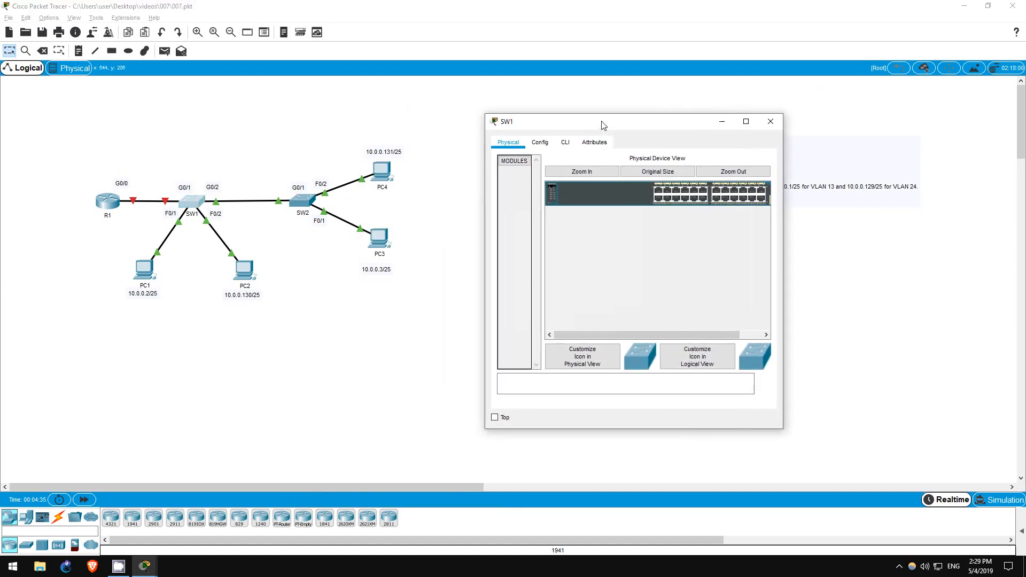
In SW1's CLI, put interface F0/1 into access VLAN 13, creating the VLAN.
click(564, 142)
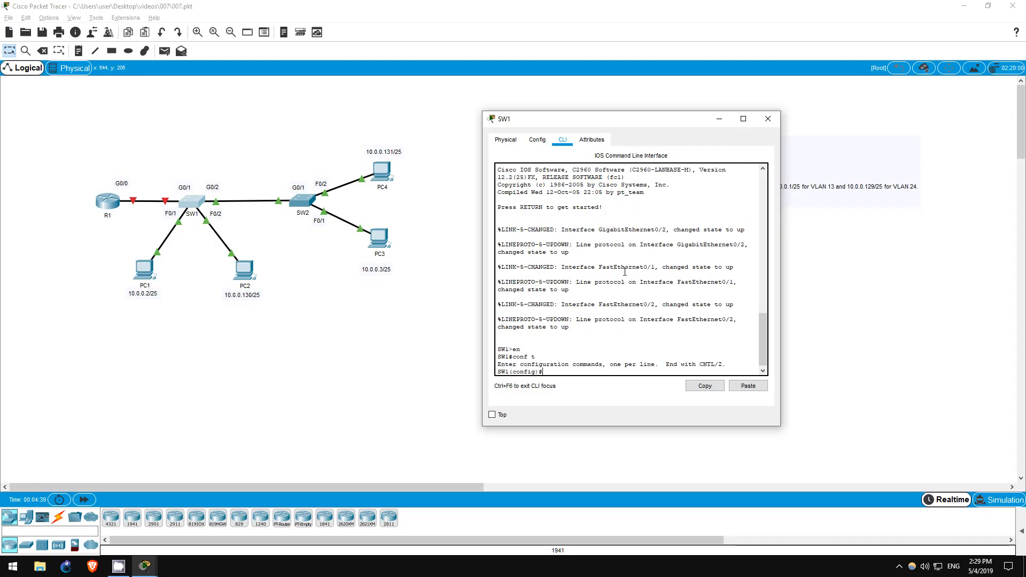
text(int f0/1)
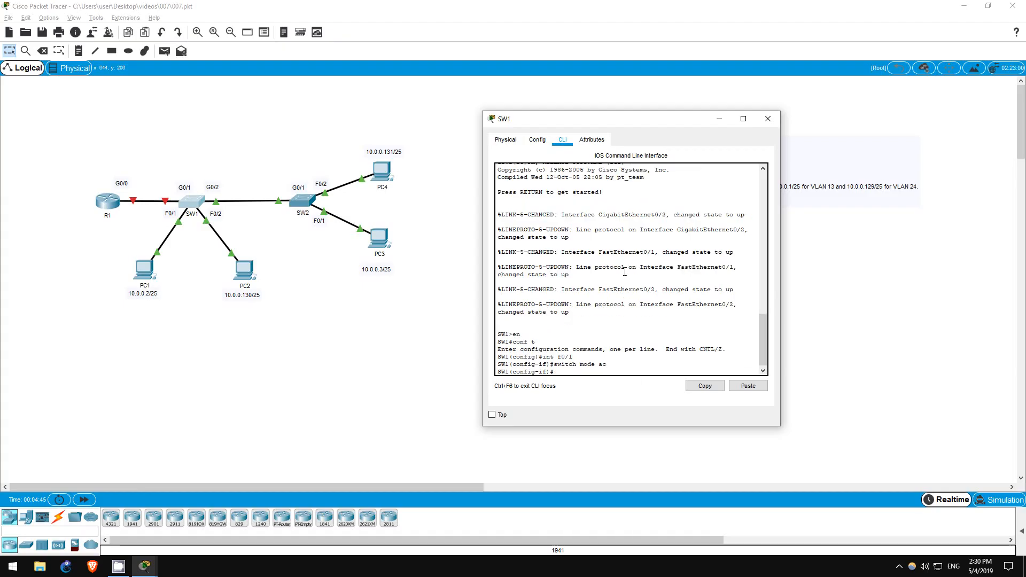
text(switch ac)
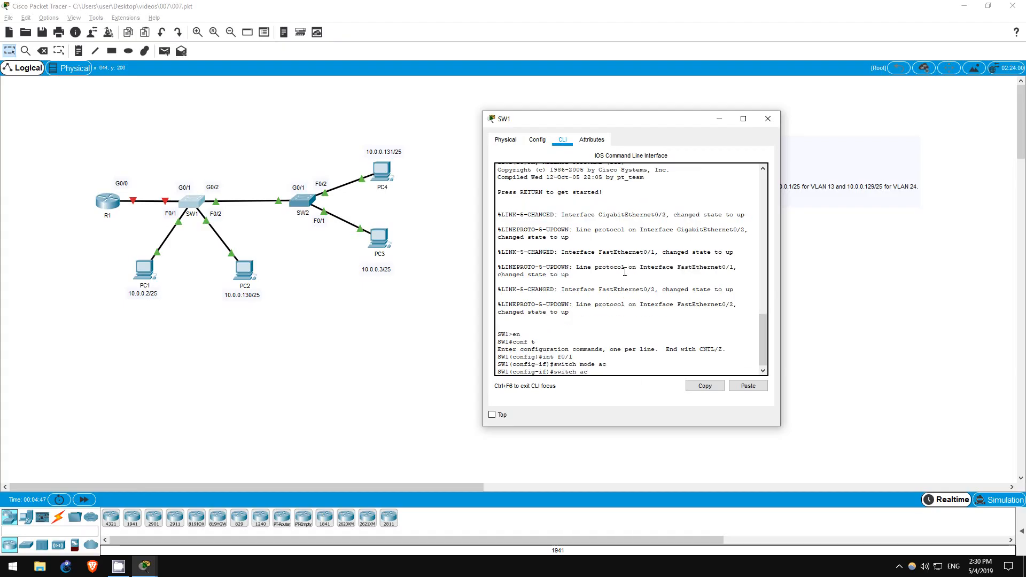
text(vlan 13)
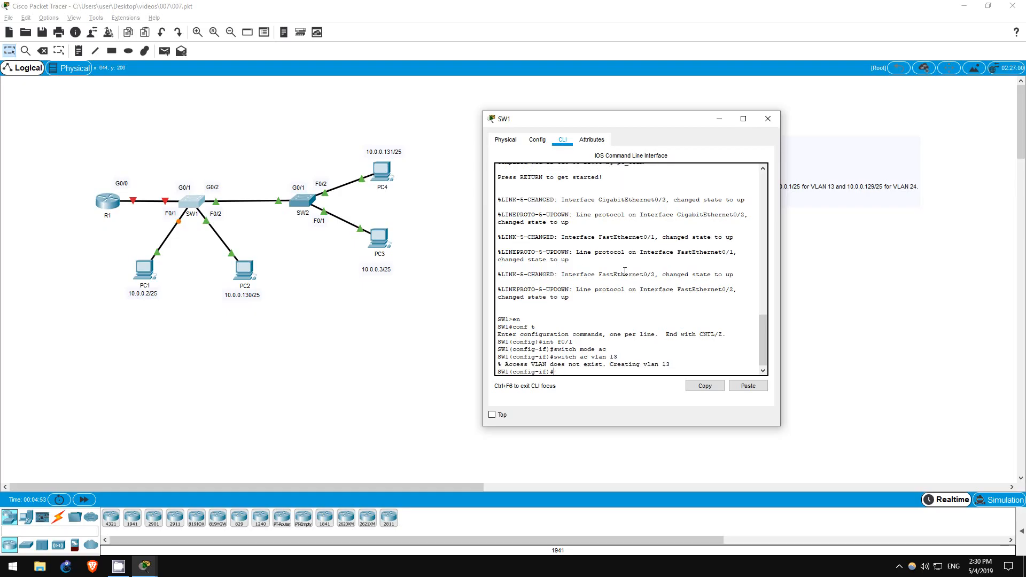
Set SW1's F0/2 to access mode and start its access VLAN assignment.
text(int f0)
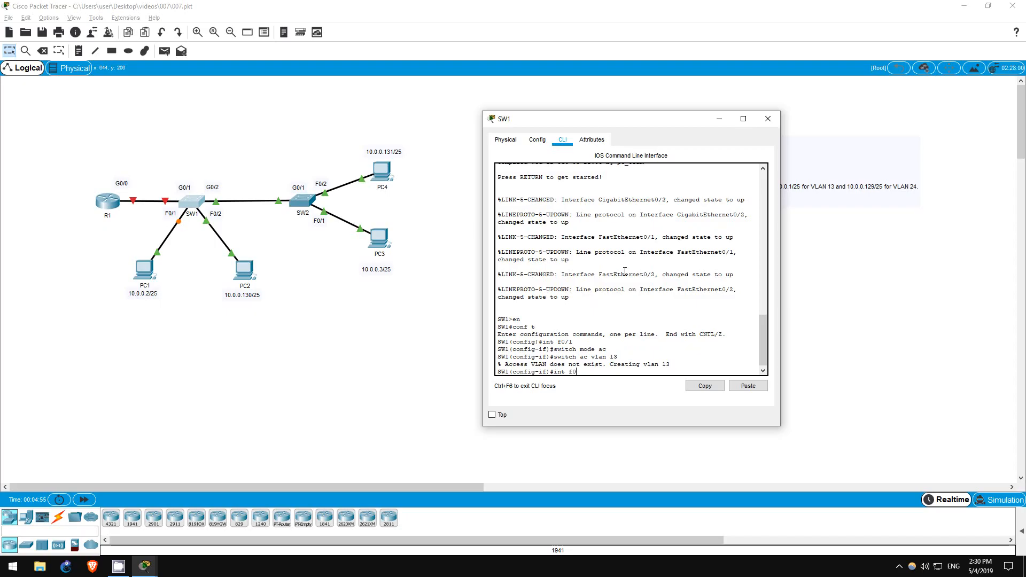
text(/2)
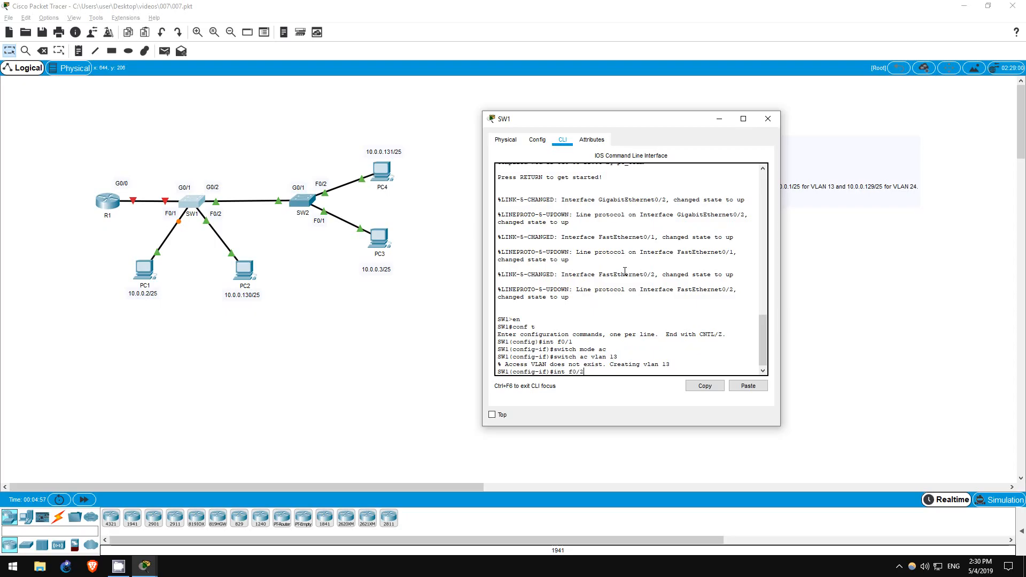
text(switch)
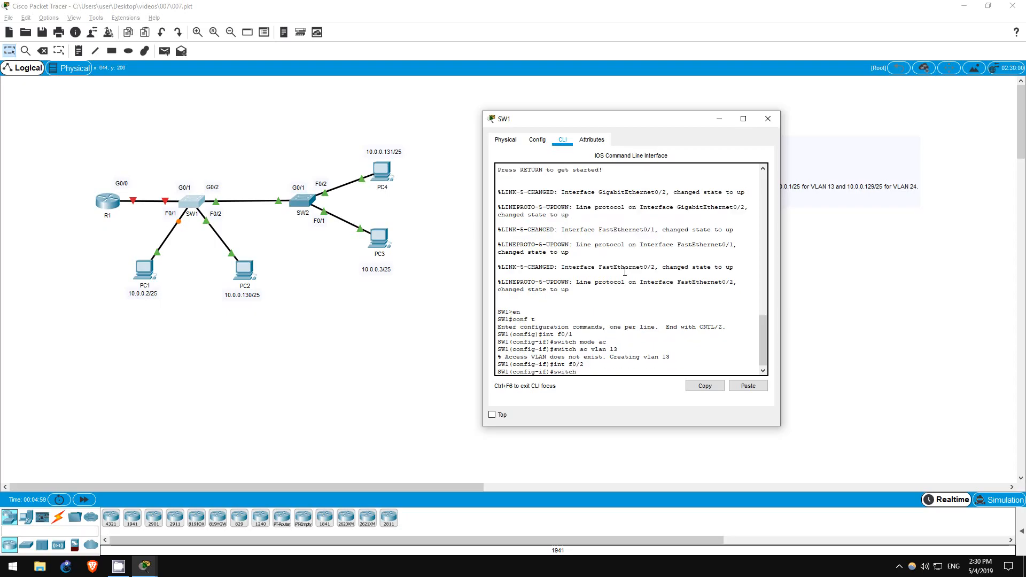
text(mode ac)
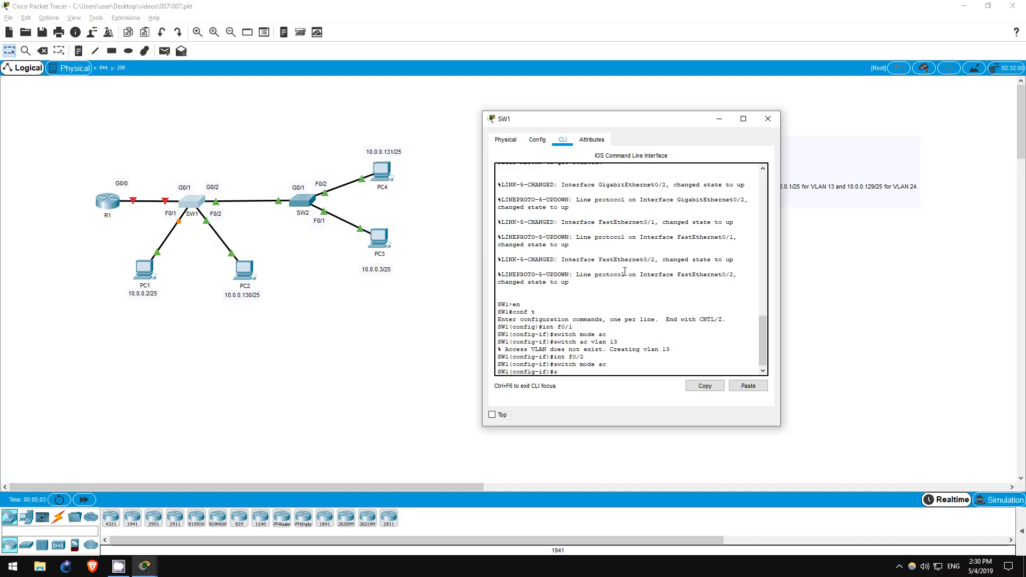
text(switch ac vlan)
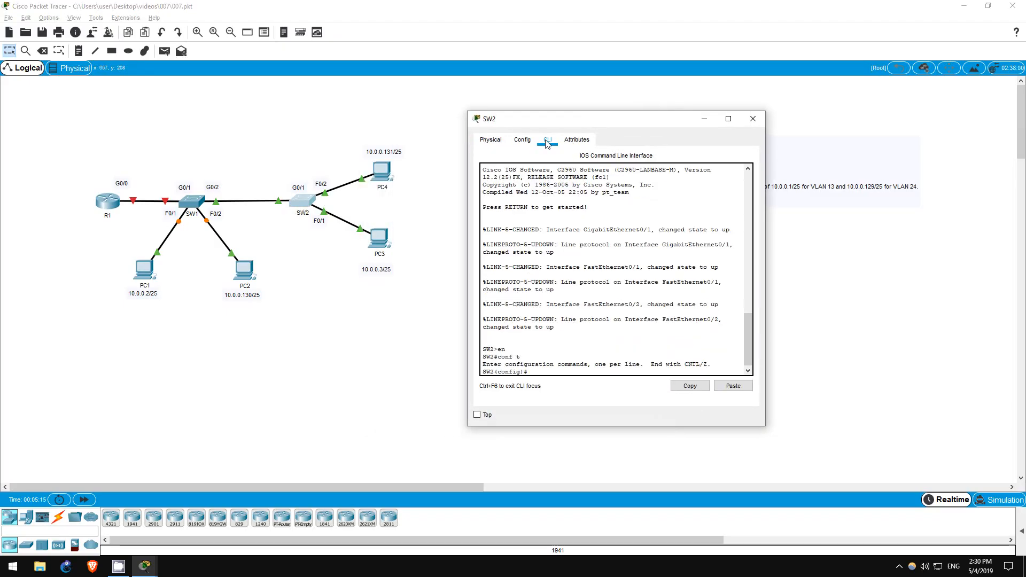
On SW2, make F0/1 an access port in VLAN 13.
text(int f0/1)
text(switch)
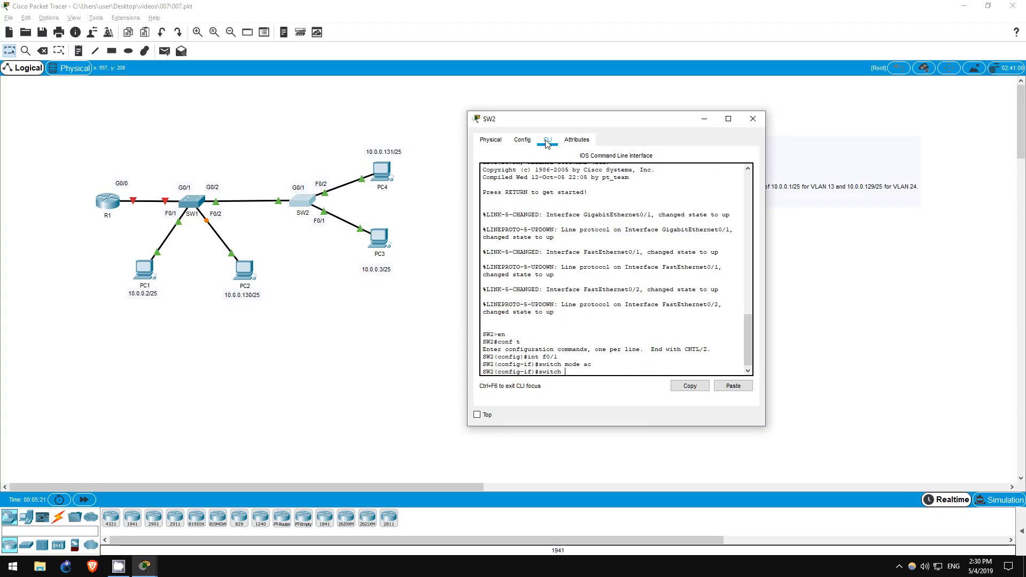
text(ac vlan 1)
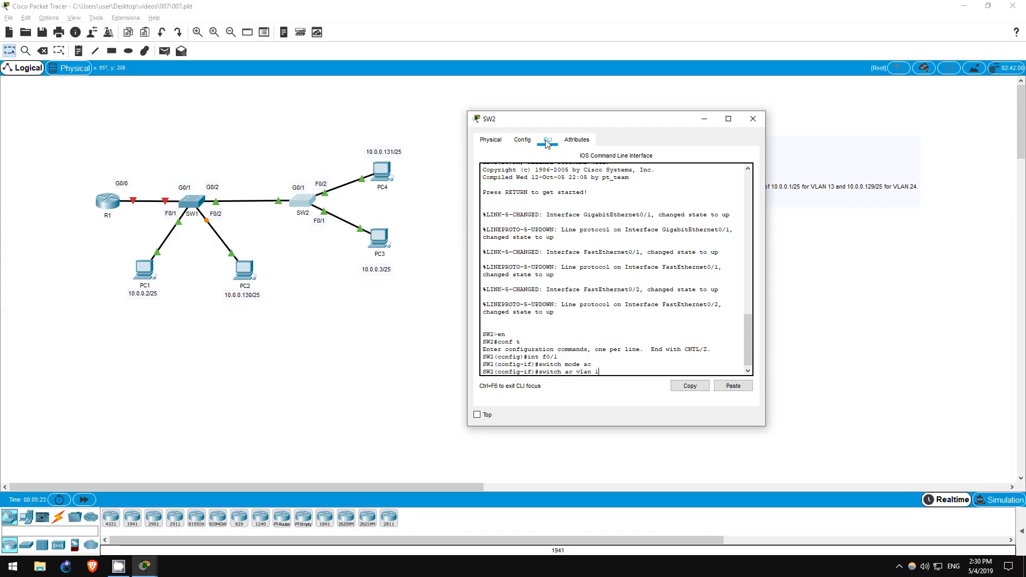
key(Return)
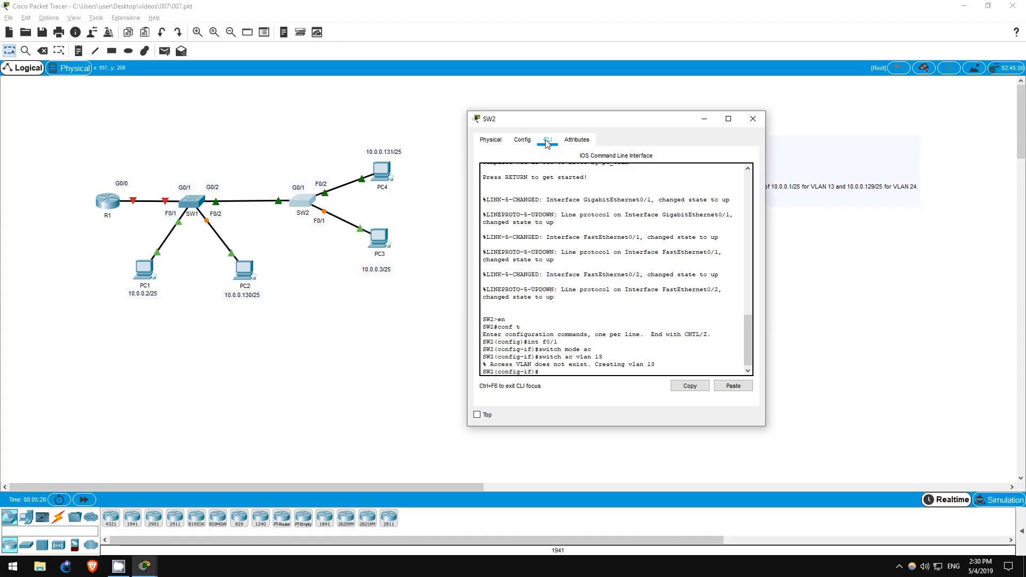
On SW2, make F0/2 an access port in VLAN 24.
text(int f)
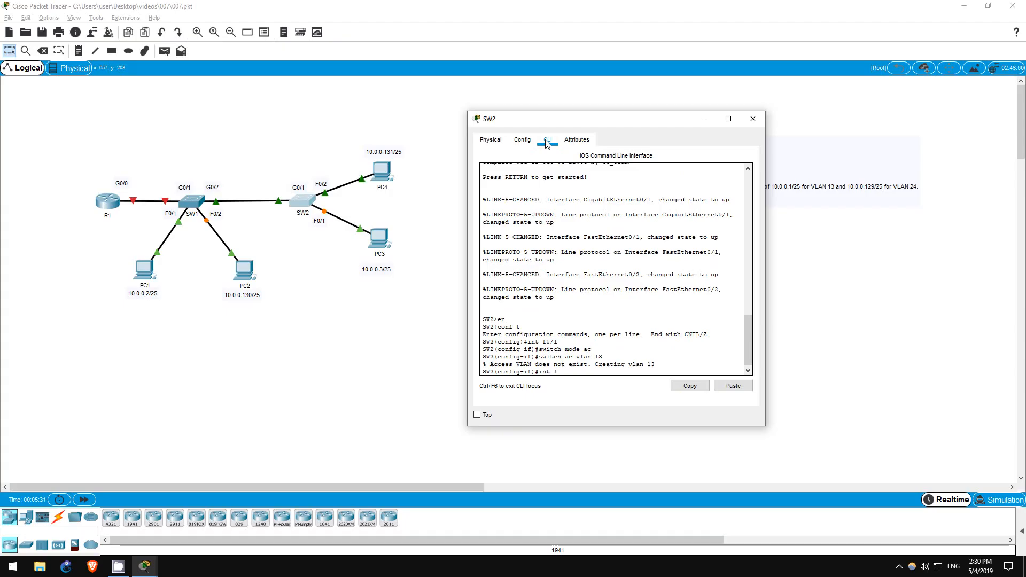
text(0/2)
text(switch m)
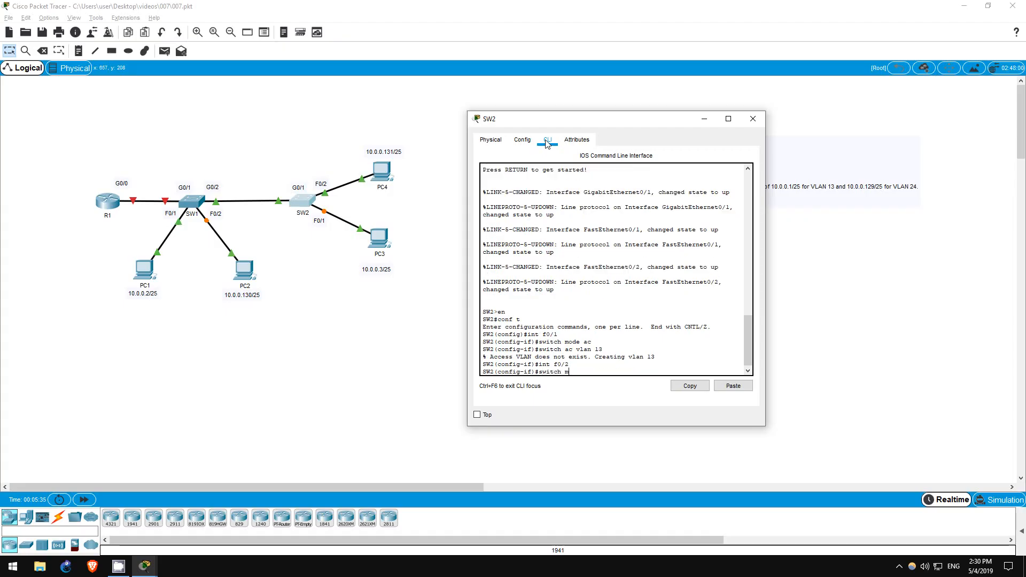
text(ode ac)
text(switch ac vla)
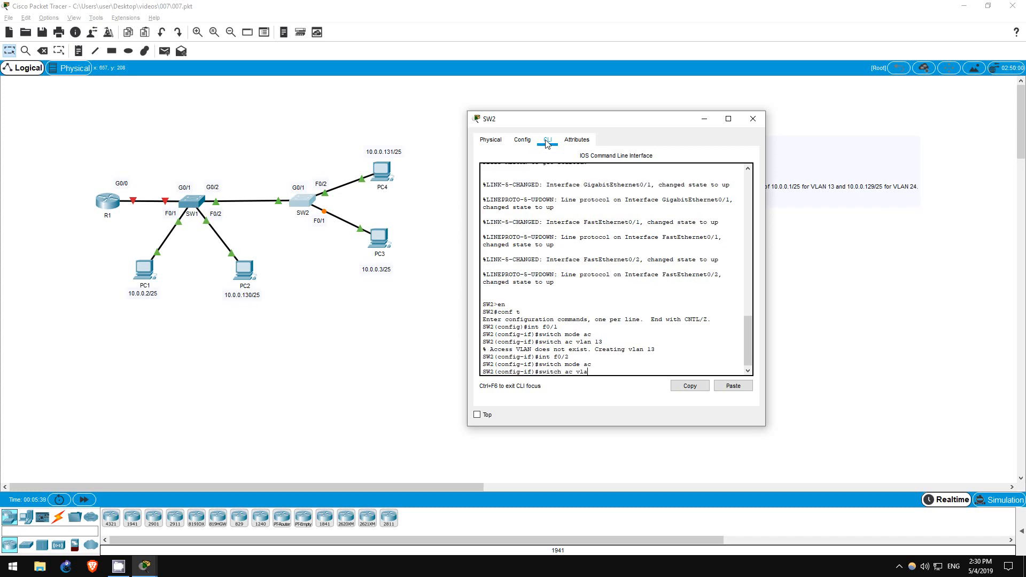
text(n 24)
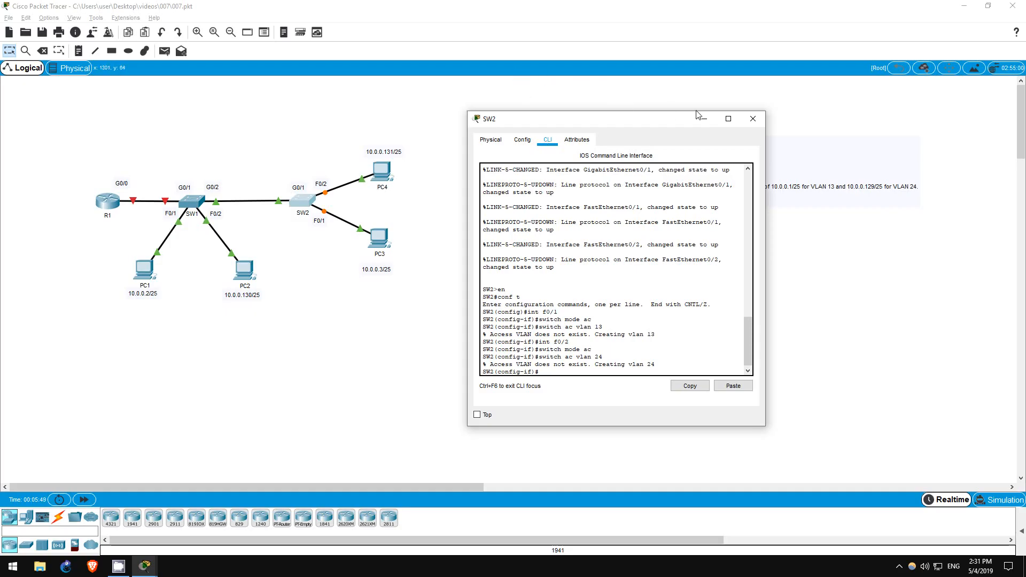
Close SW2's configuration window to return to the topology.
click(752, 118)
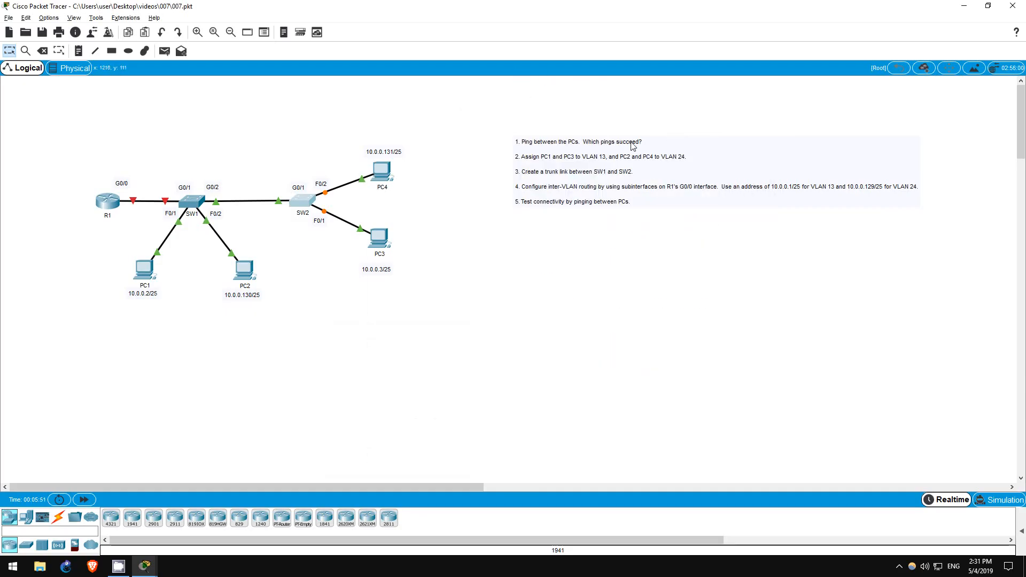
mouse_move(202, 254)
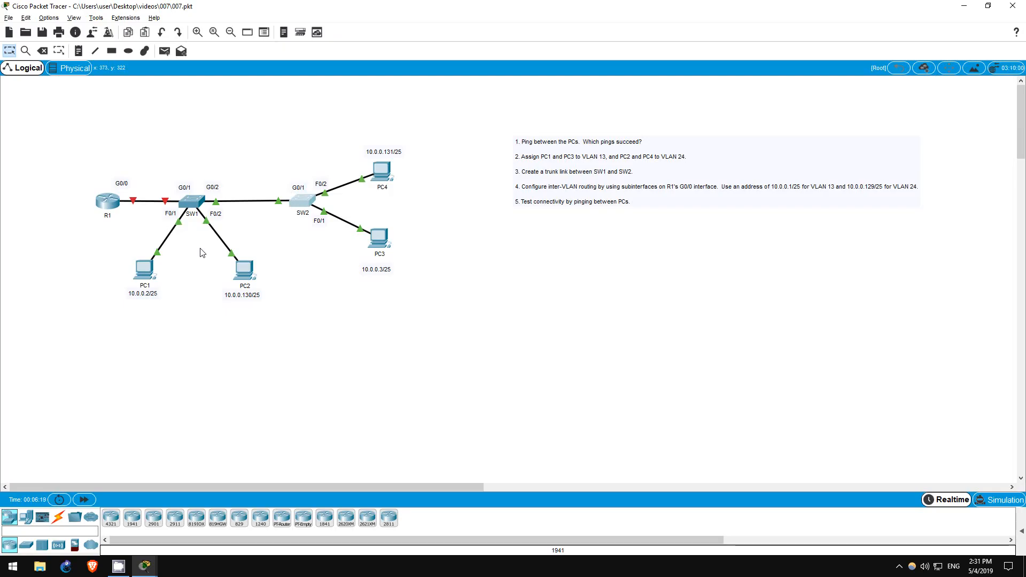
mouse_move(139, 269)
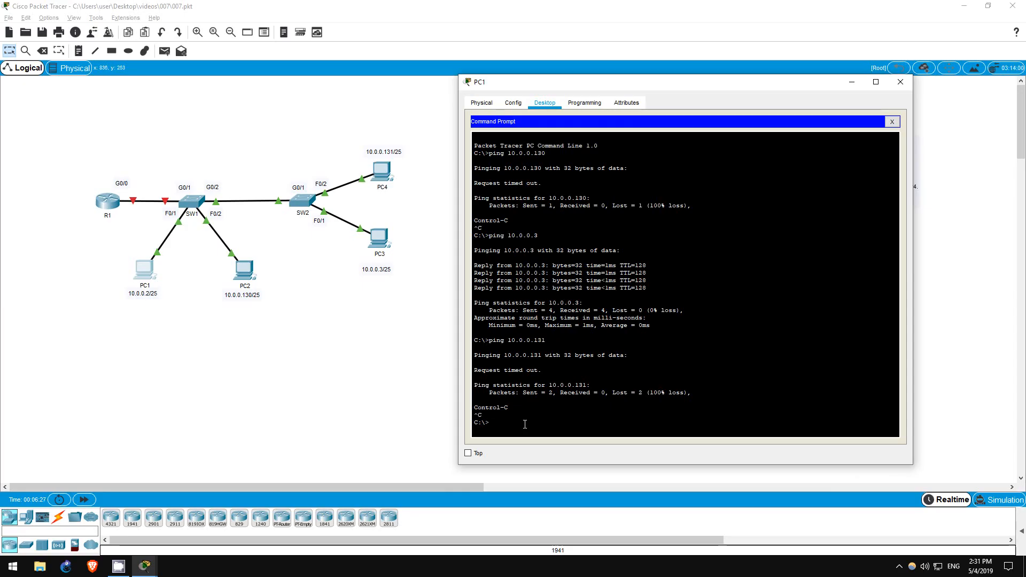
Run a ping to a 10.0.0.x host from PC1's command prompt.
text(ping 10.0.0.)
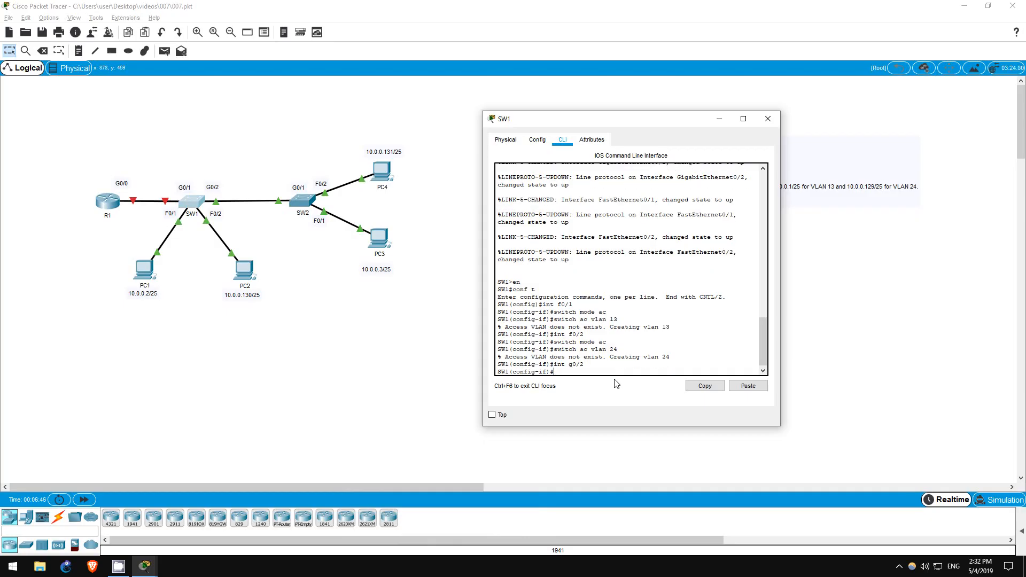
Set SW1's G0/2 interface toward SW2 to switchport mode trunk.
text(swi)
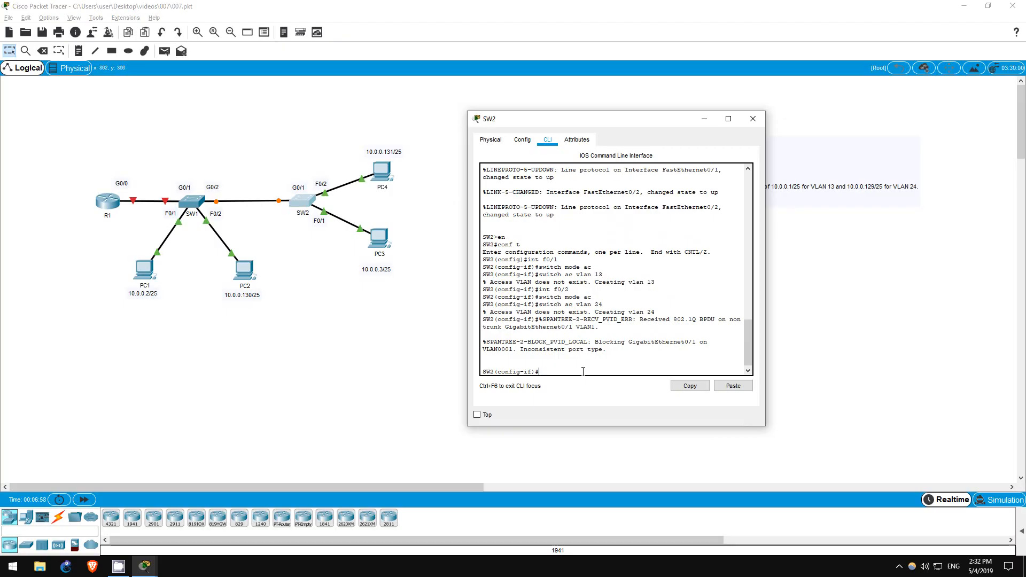
Set SW2's G0/1 to switchport mode trunk so the SW1–SW2 link comes up.
text(int g0/)
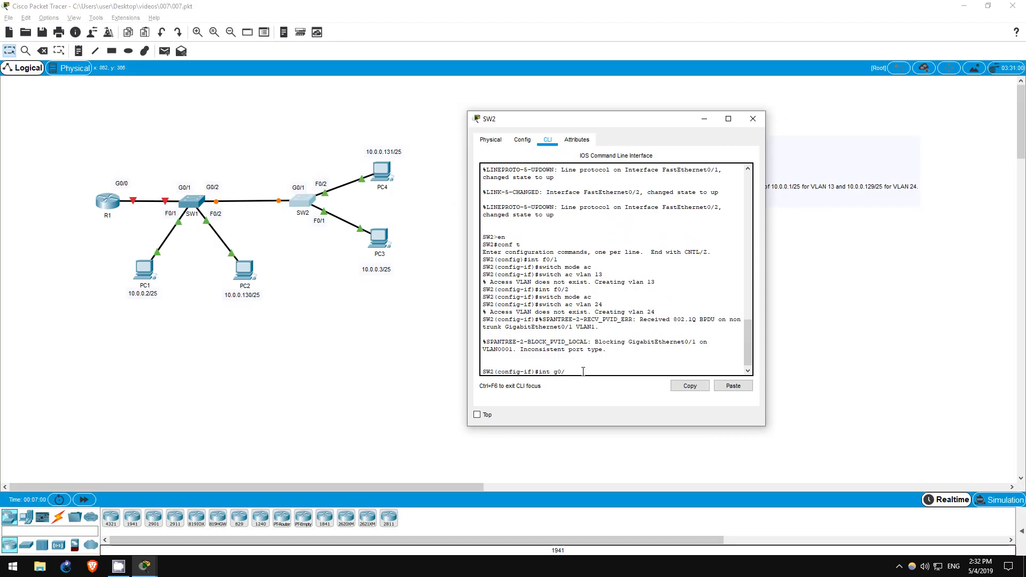
text(1)
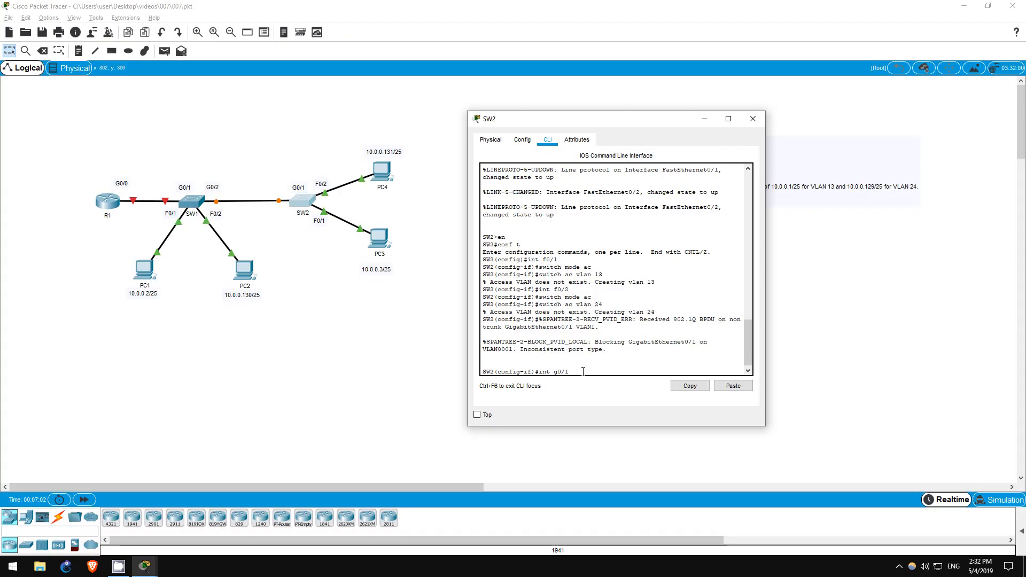
text(switch)
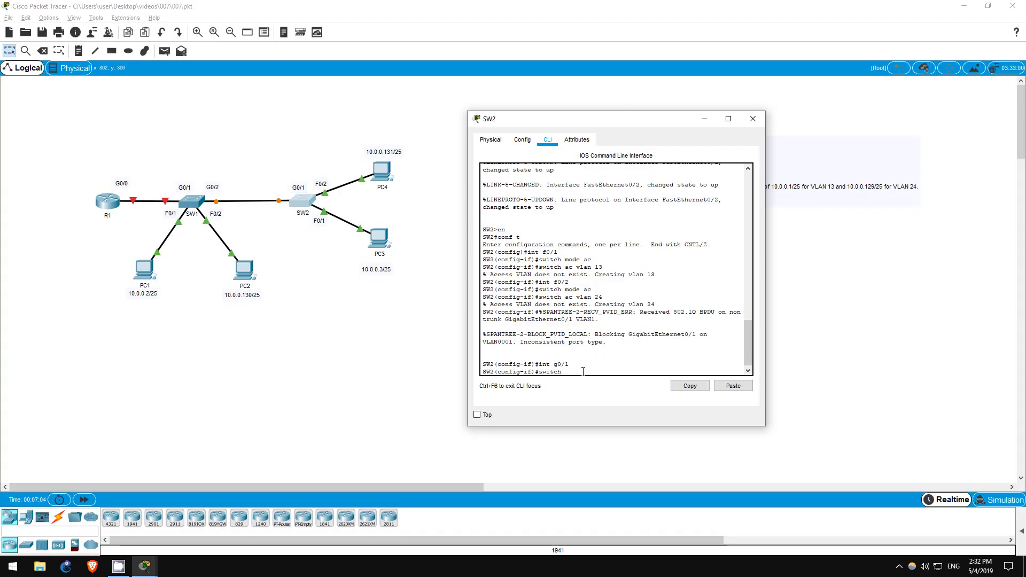
text(mode trunk)
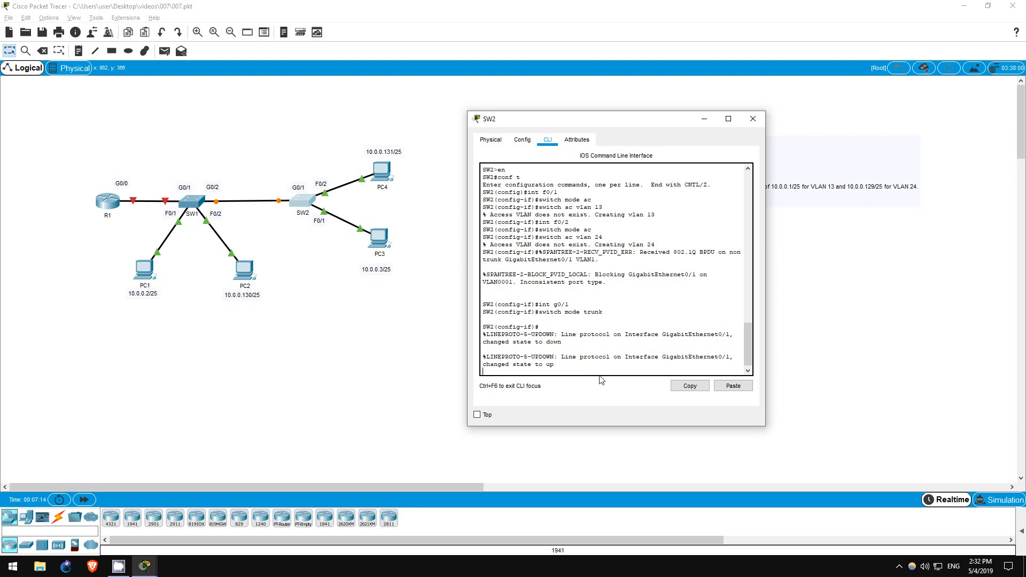
Close SW2's configuration window to return to the topology.
click(752, 118)
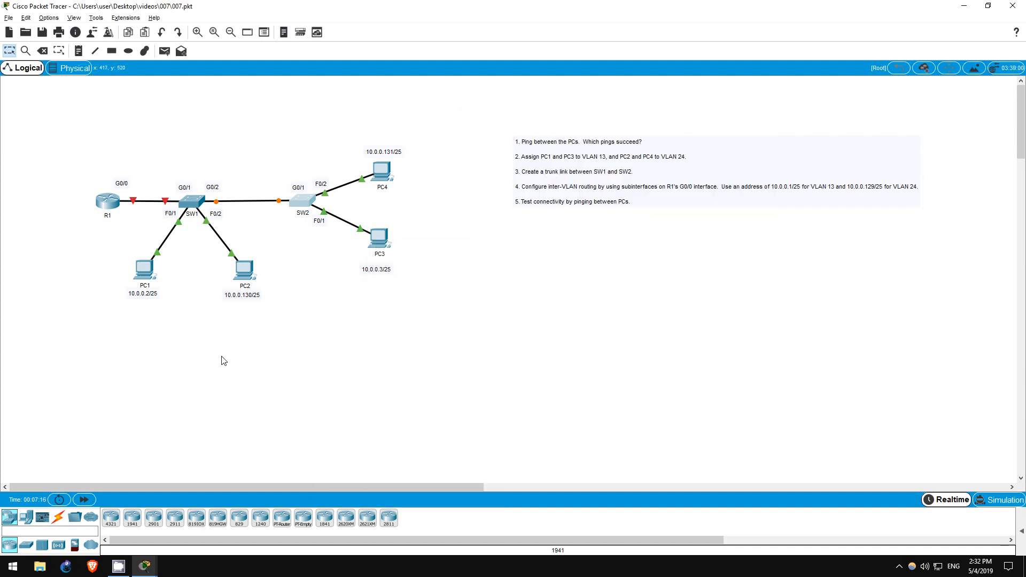
mouse_move(214, 354)
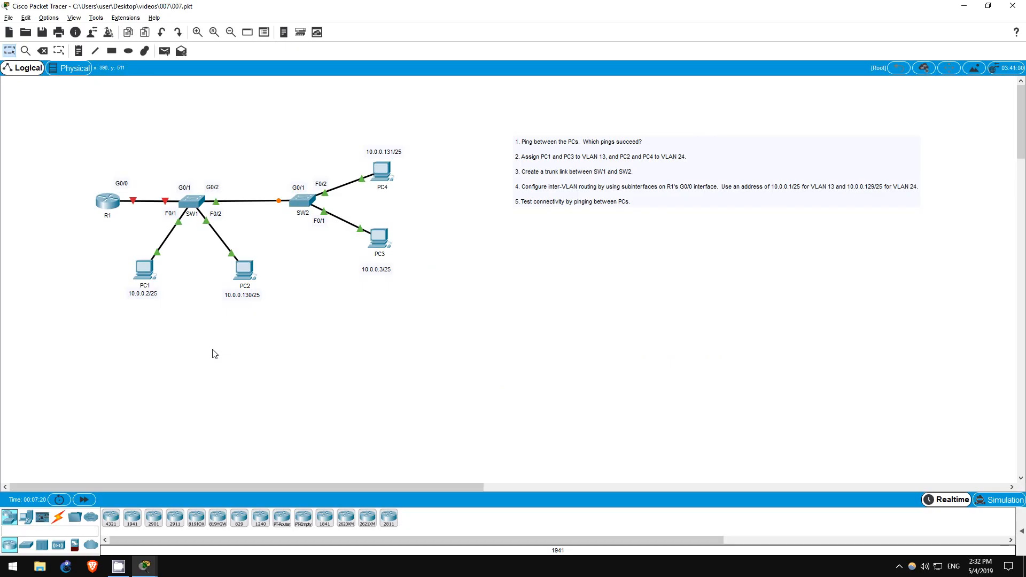
mouse_move(206, 354)
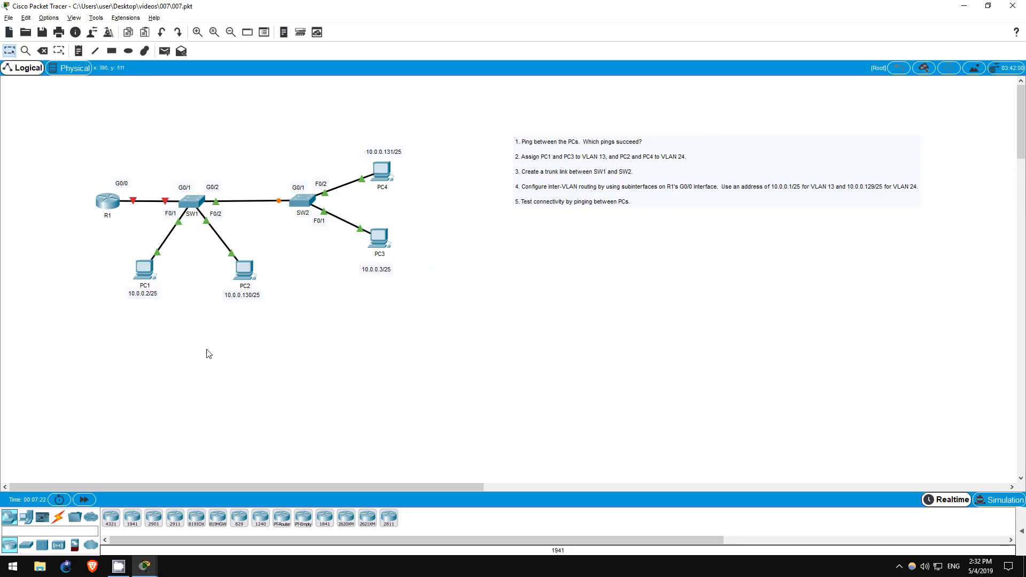
mouse_move(204, 165)
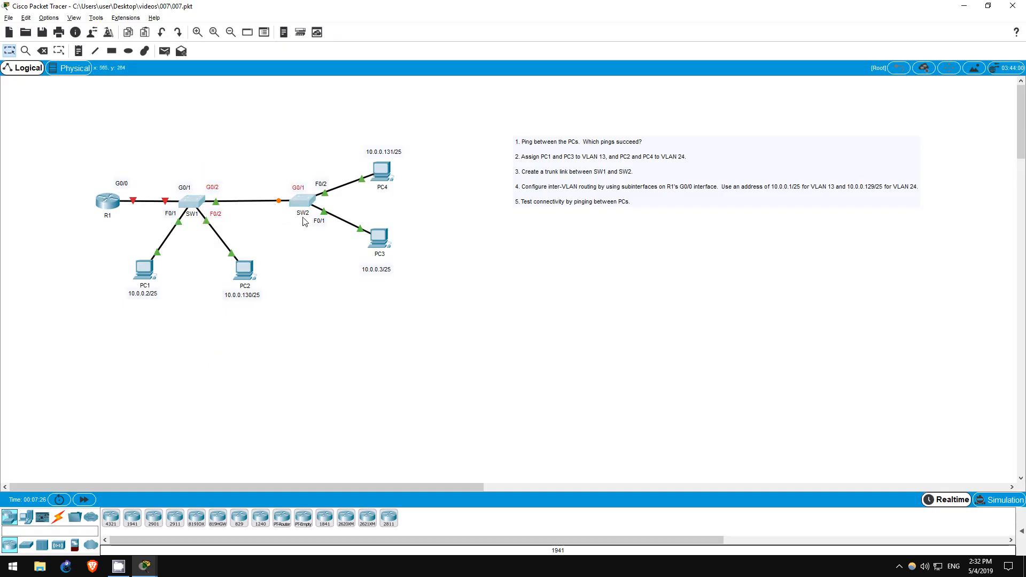
mouse_move(104, 241)
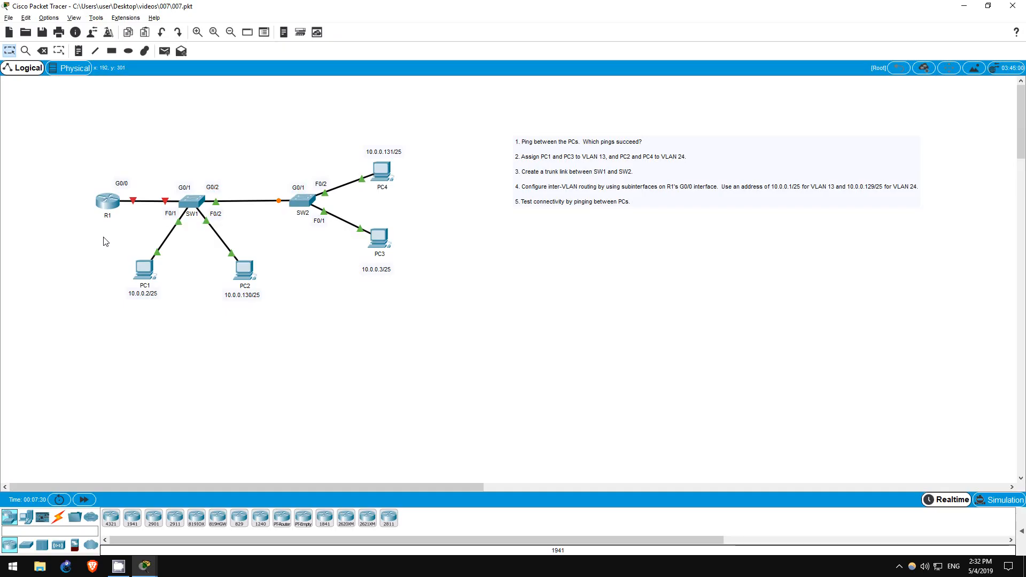
mouse_move(108, 246)
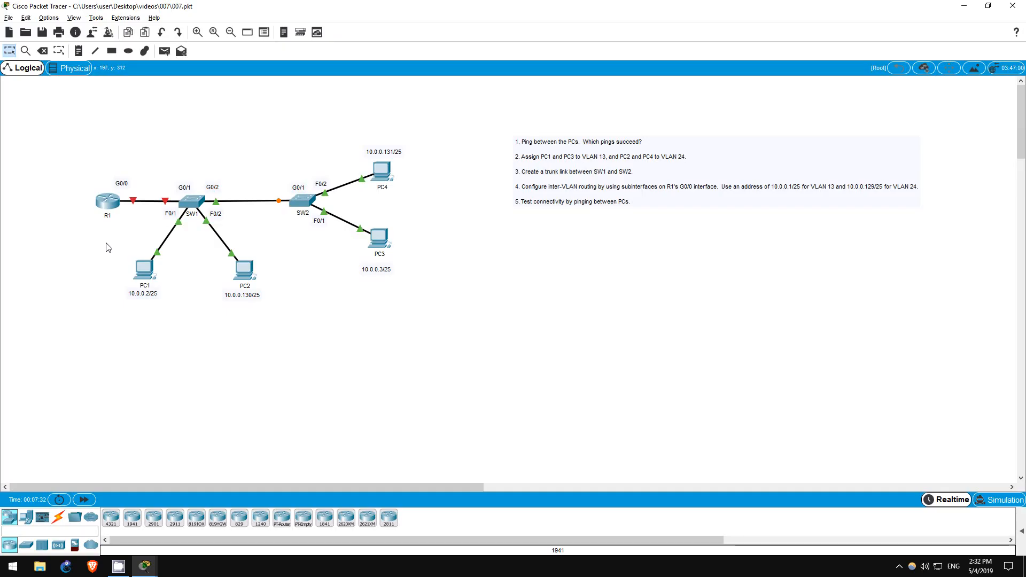
mouse_move(151, 273)
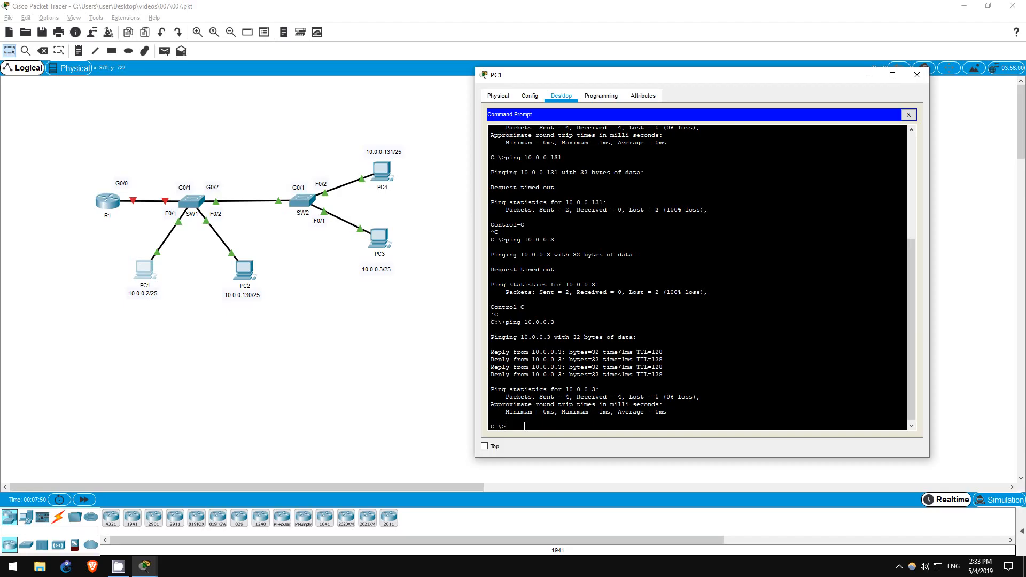
Ping 10.0.0.3 from PC1 and get replies, while 10.0.0.131 still times out.
text(ping 10.0.0.131)
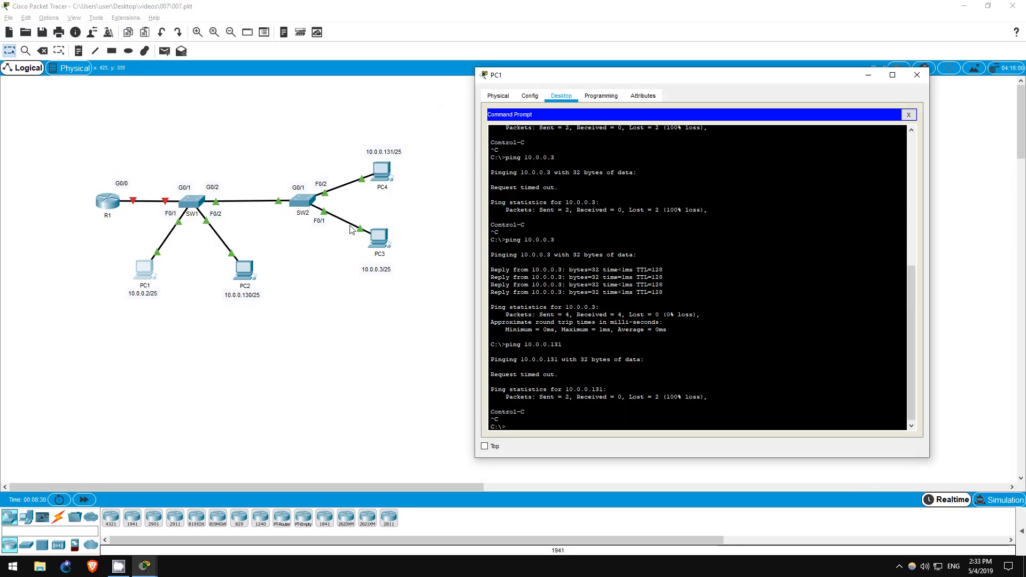
Check PC1's Global Settings gateway, which reads the static value 10.0.0.1.
click(529, 95)
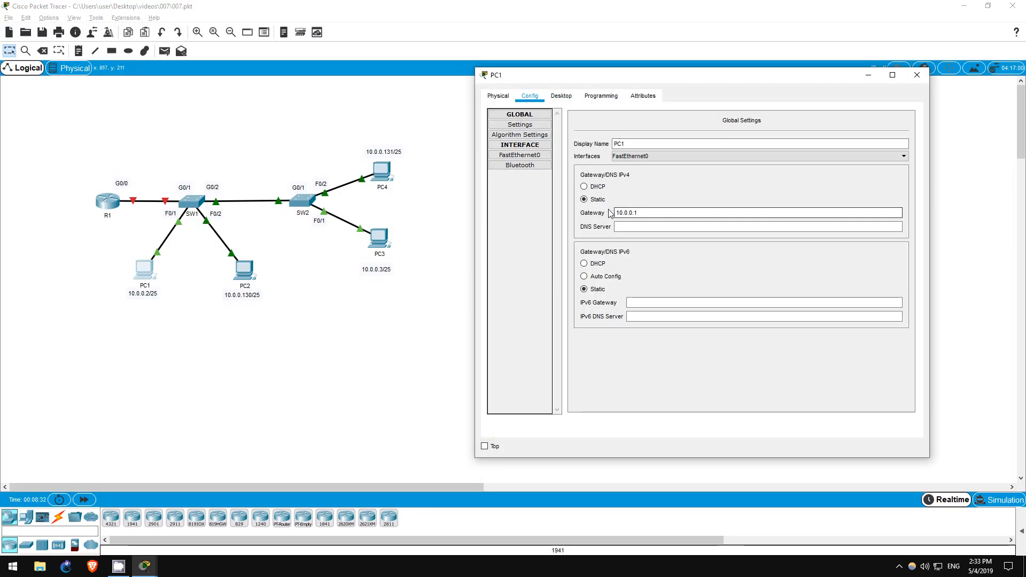
click(916, 75)
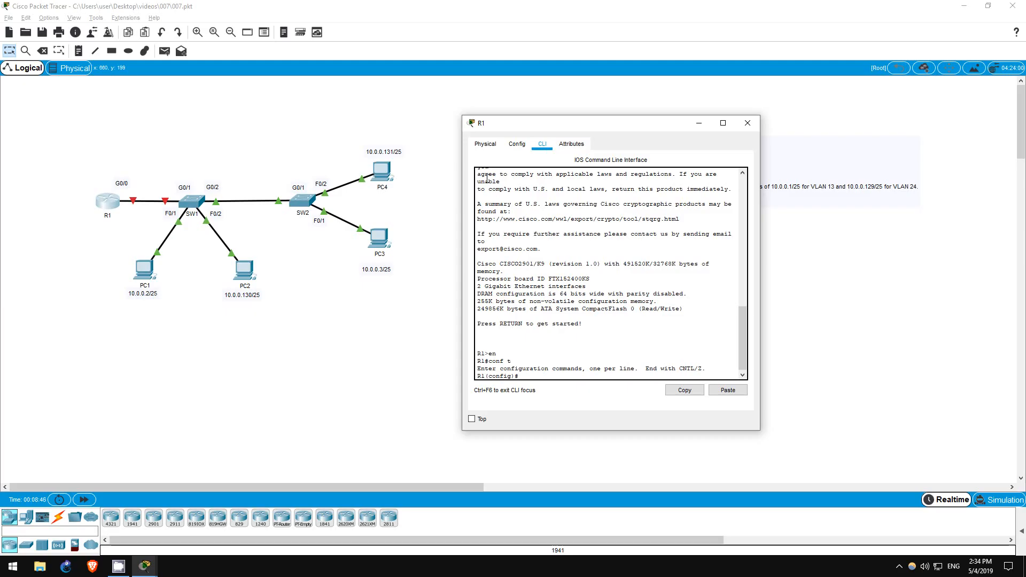
Enter int g0/0.13 and try ip address 10.0.0.1 255.255.255.128, hitting the missing-encapsulation error.
text(int g0/0)
text(no shut)
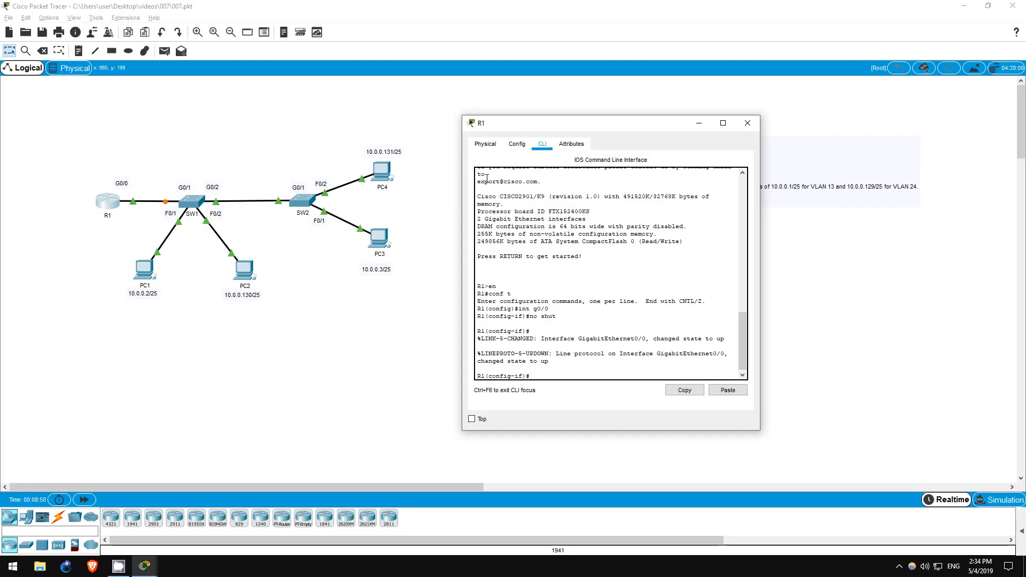
text(int g0/0)
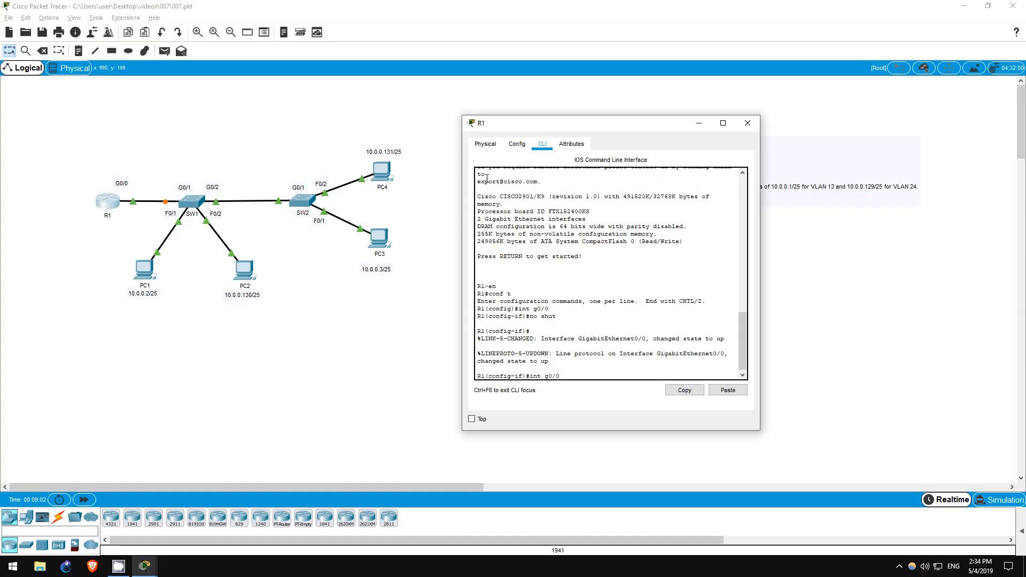
text(.13)
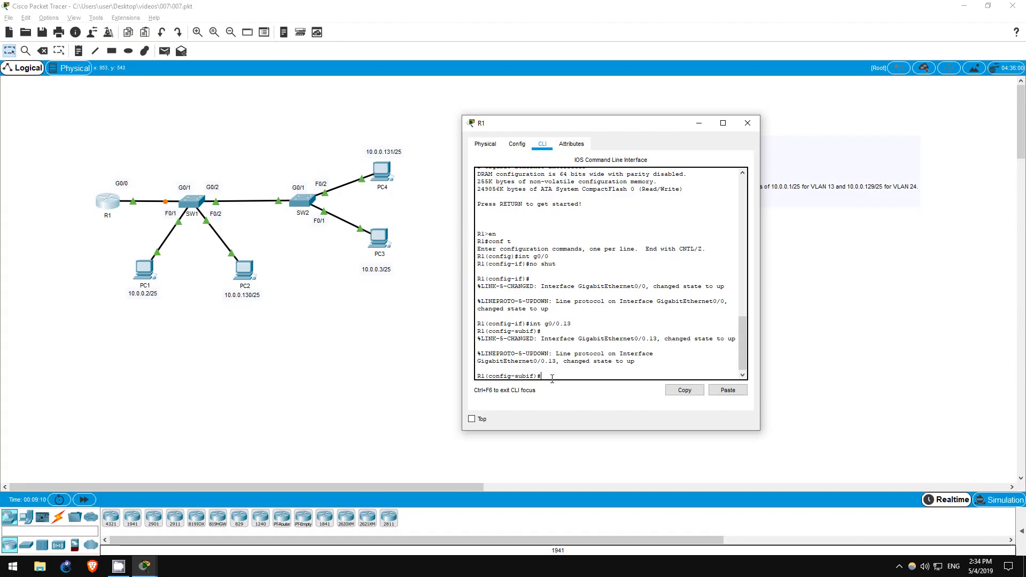
mouse_move(547, 404)
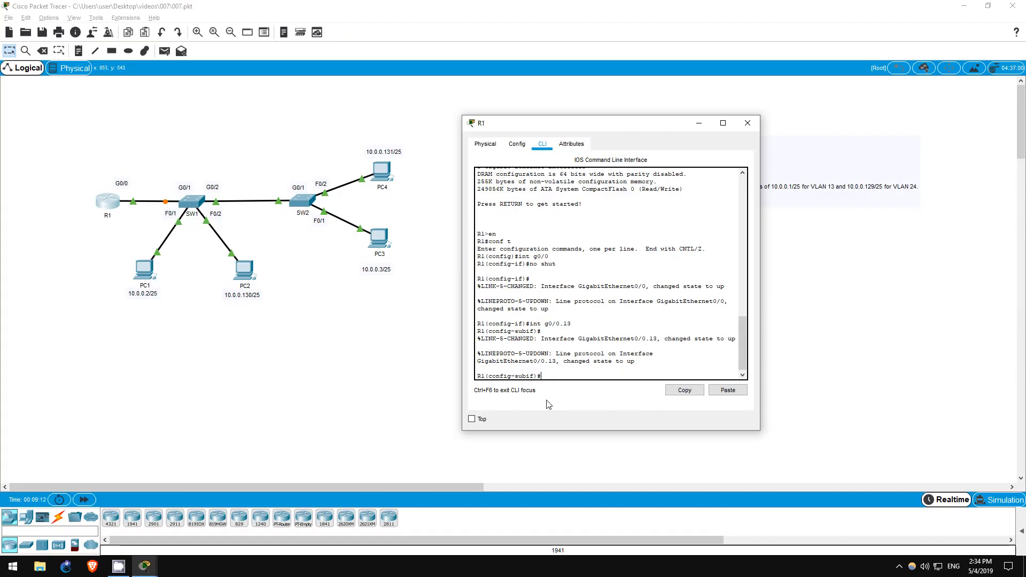
text(ip address 10.0.0.1)
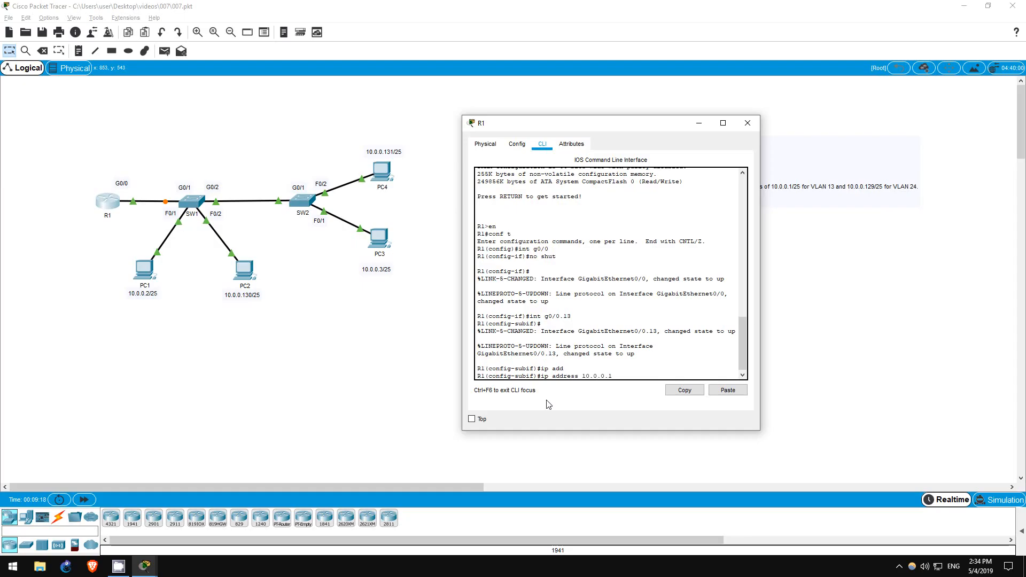
text(255)
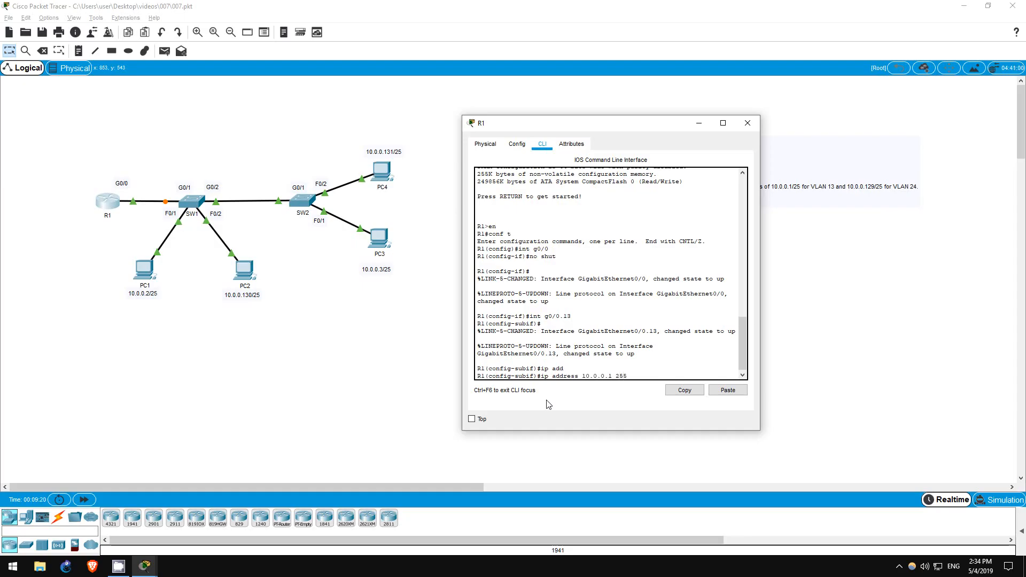
text(.255.255.128)
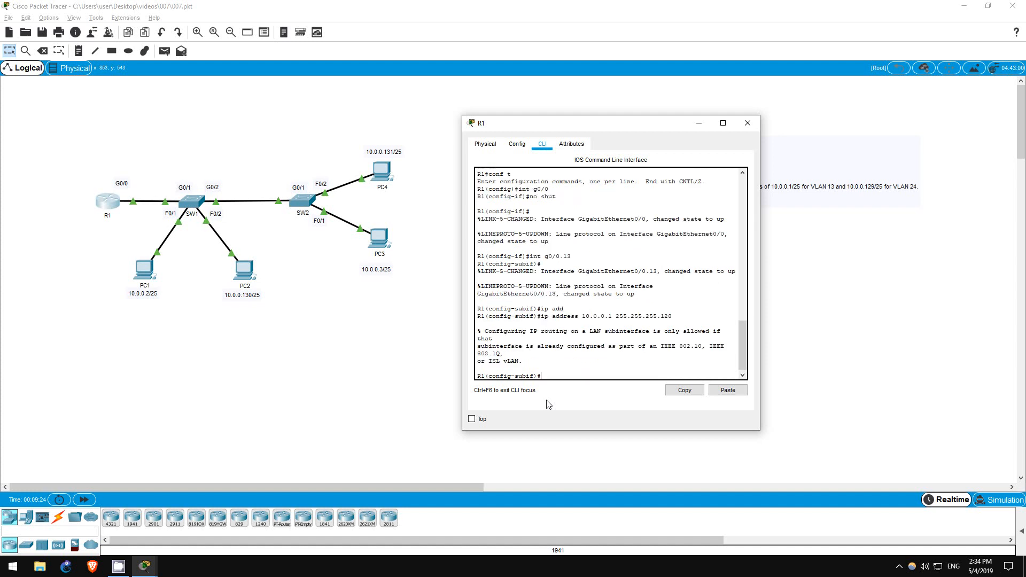
mouse_move(530, 403)
text(encapsulation )
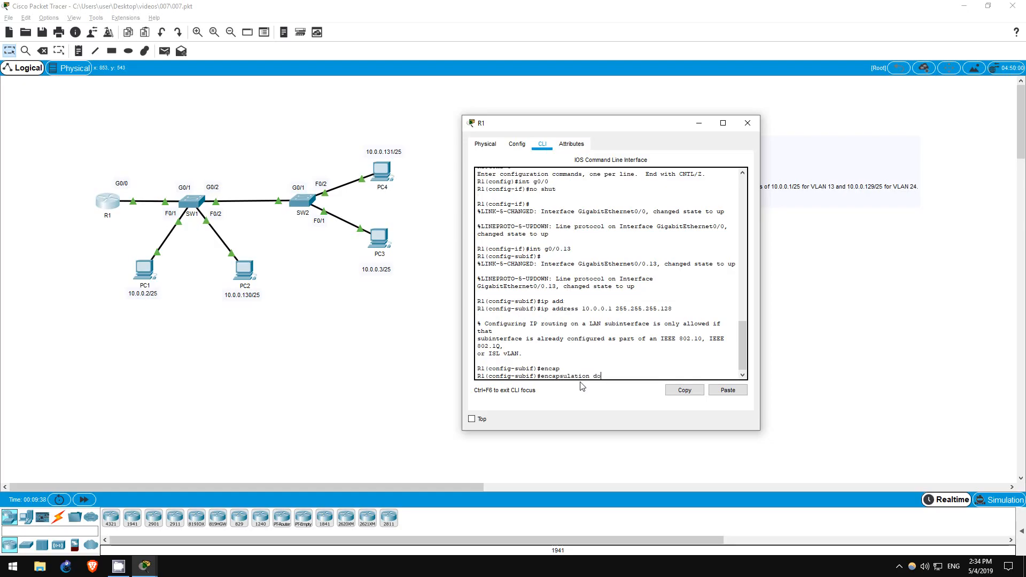
Apply encapsulation dot1q 13 on G0/0.13, then ip address 10.0.0.1 255.255.255.128 is accepted.
text(dot1q)
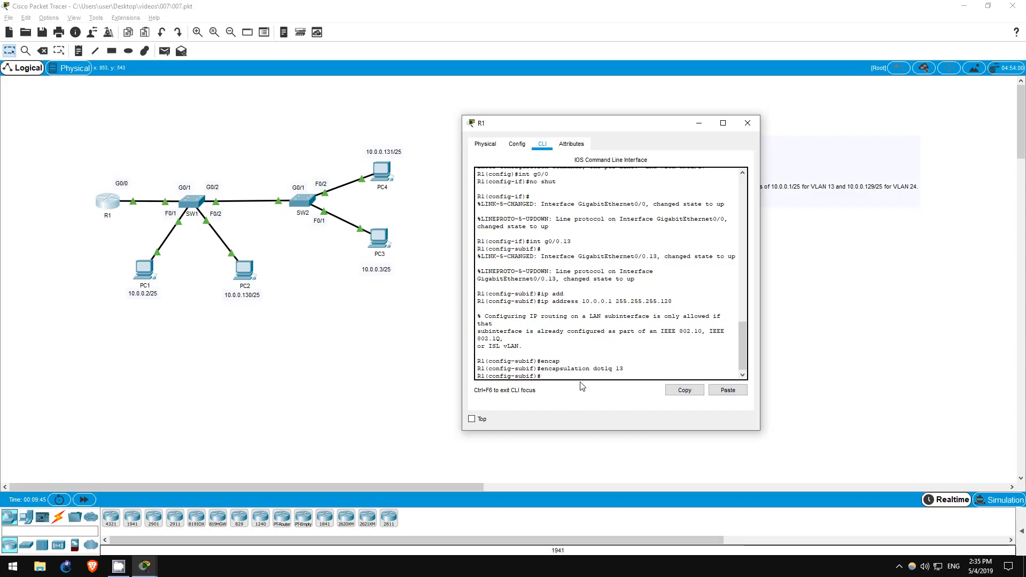
text(ip address 10.0.0.1 255.255.255.128)
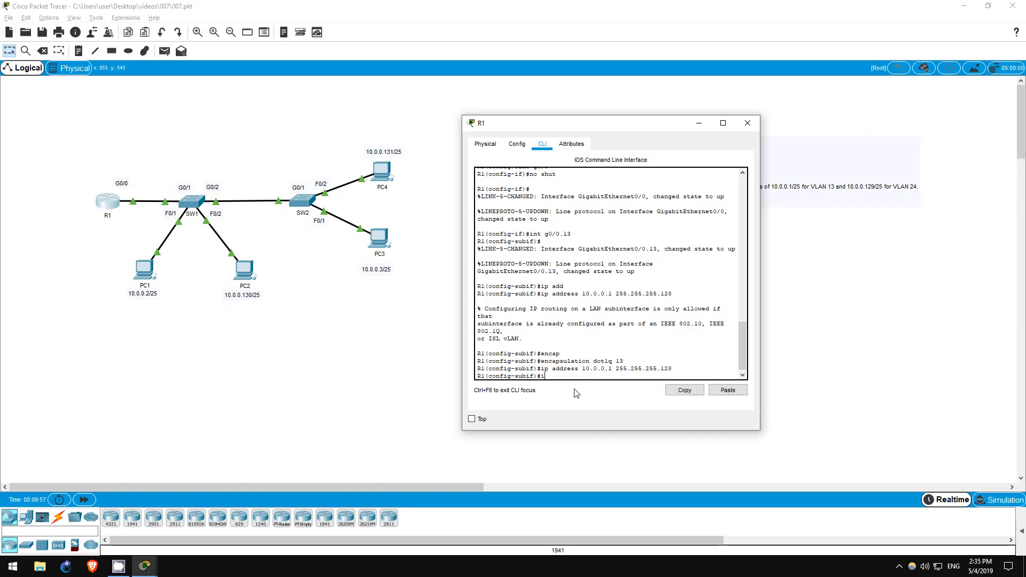
Create int g0/0.24 with encapsulation dot1q 24 and ip address 10.0.0.129 255.255.255.128.
text(int g0/0.24)
text(encapsulation)
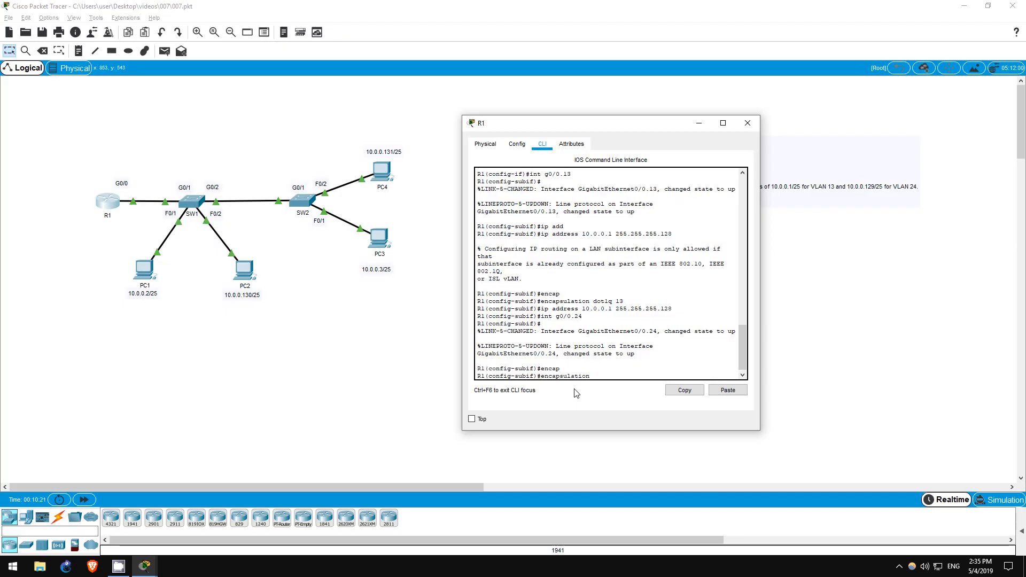
text(dot1q 24)
text(ip address)
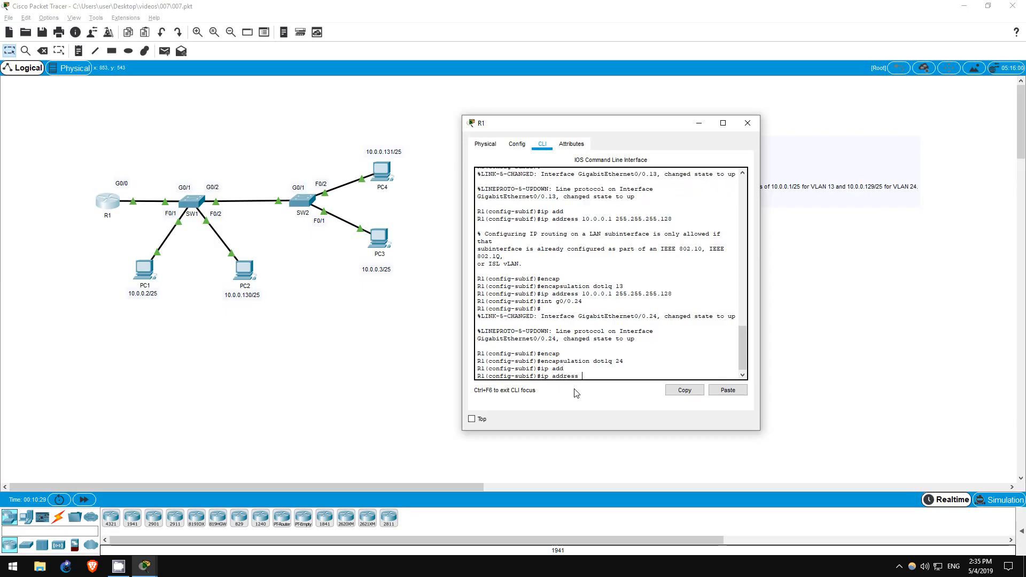
text(10.0.0.129)
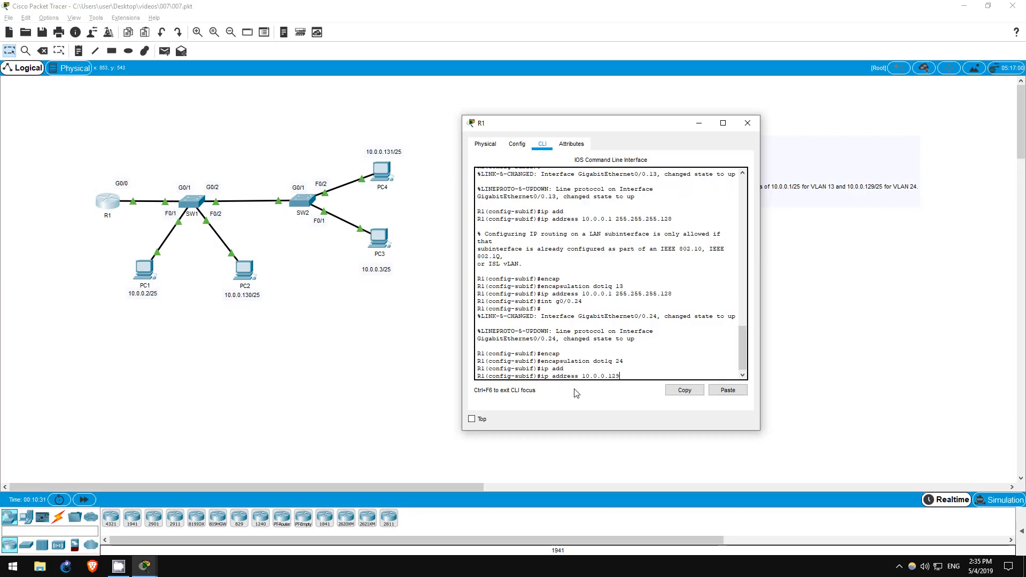
text(255.255.255.128)
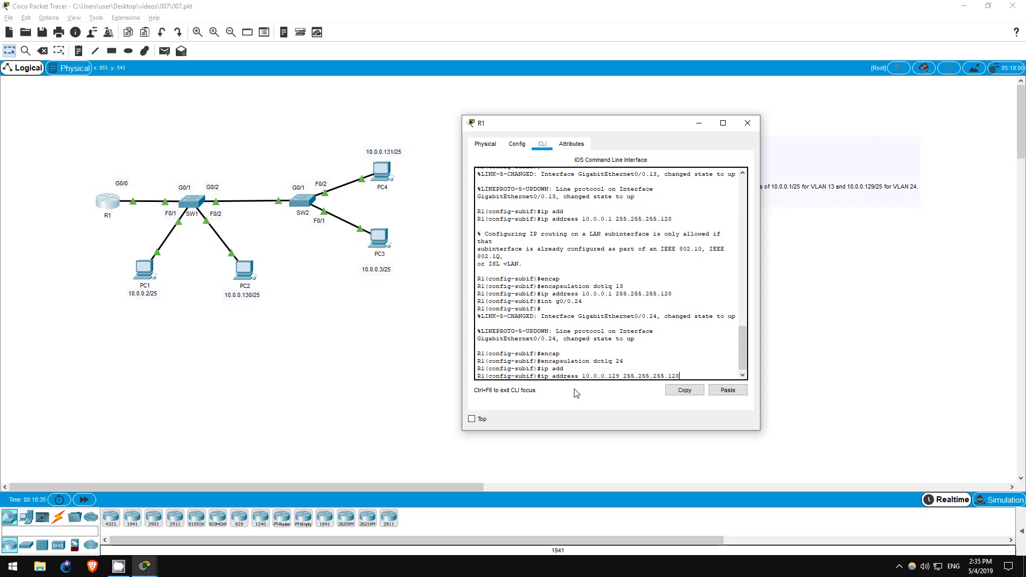
key(Return)
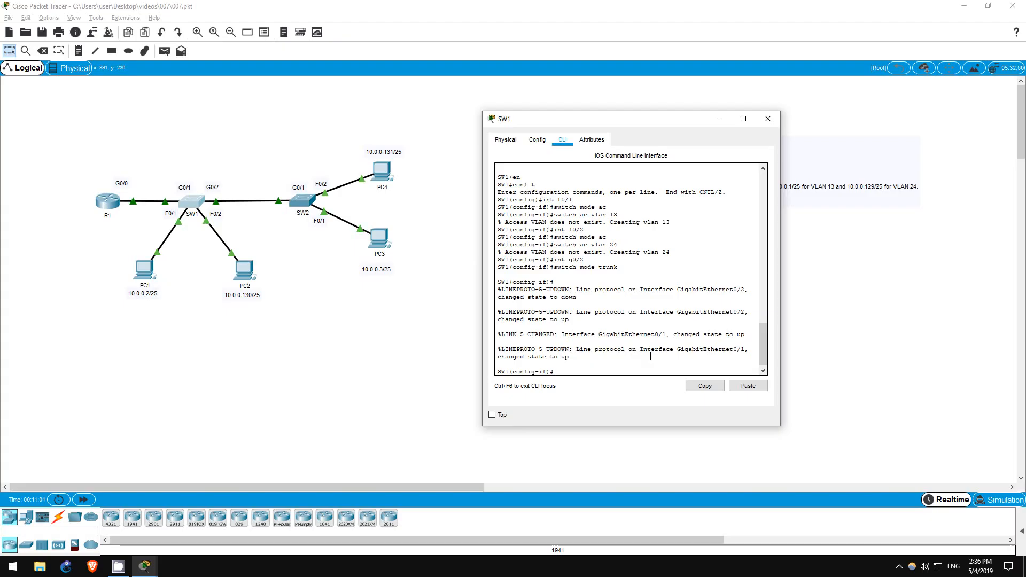
Set SW1's int g0/1 to switchport mode trunk and close SW1's window.
text(int)
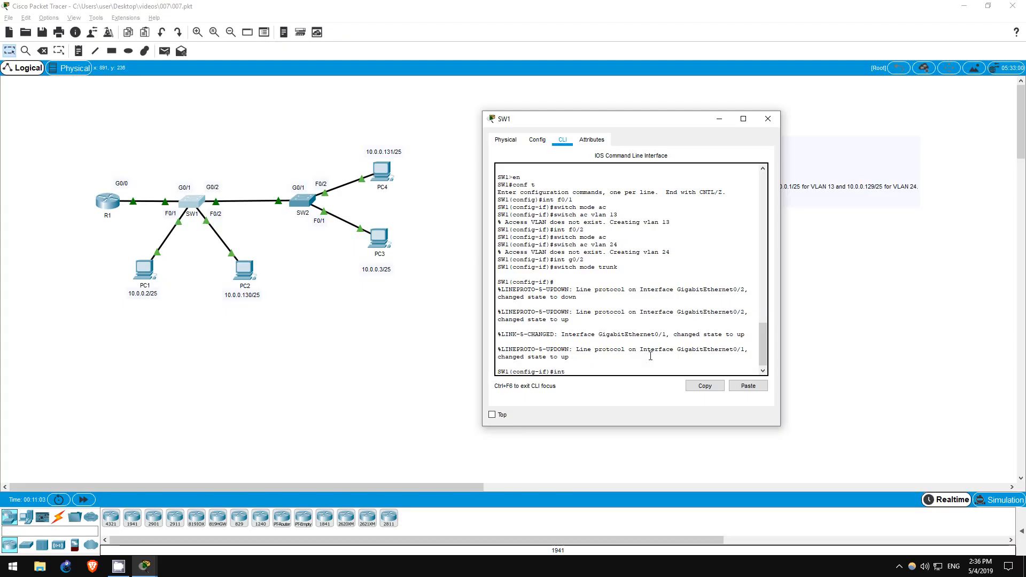
text(g0/1)
text(switch mode trunk)
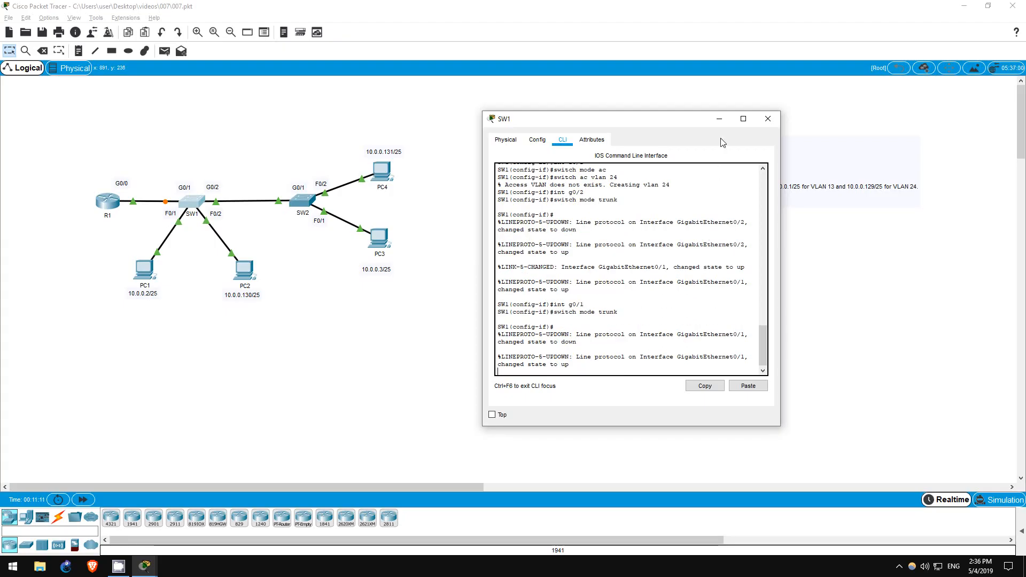
click(768, 119)
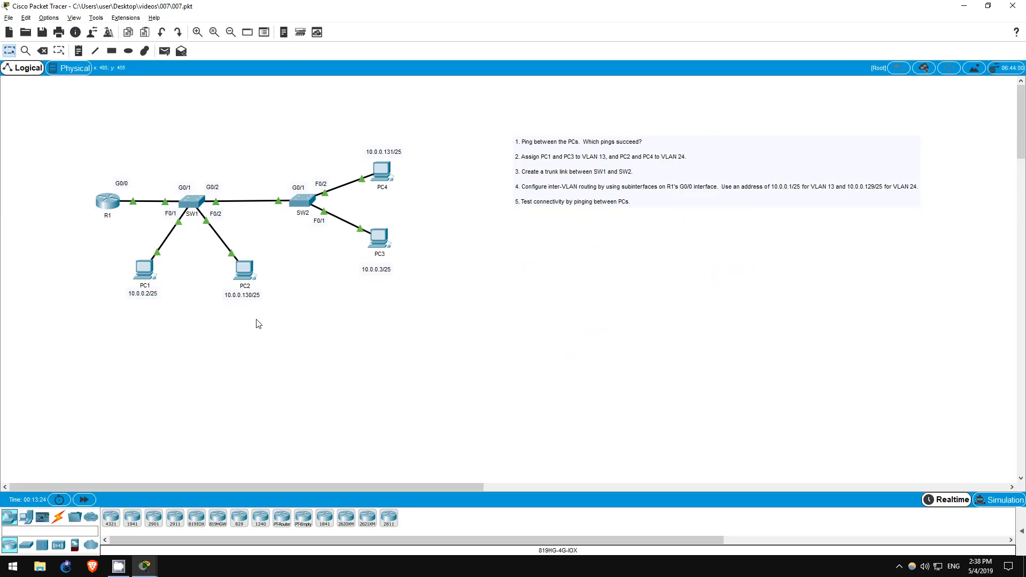
mouse_move(174, 283)
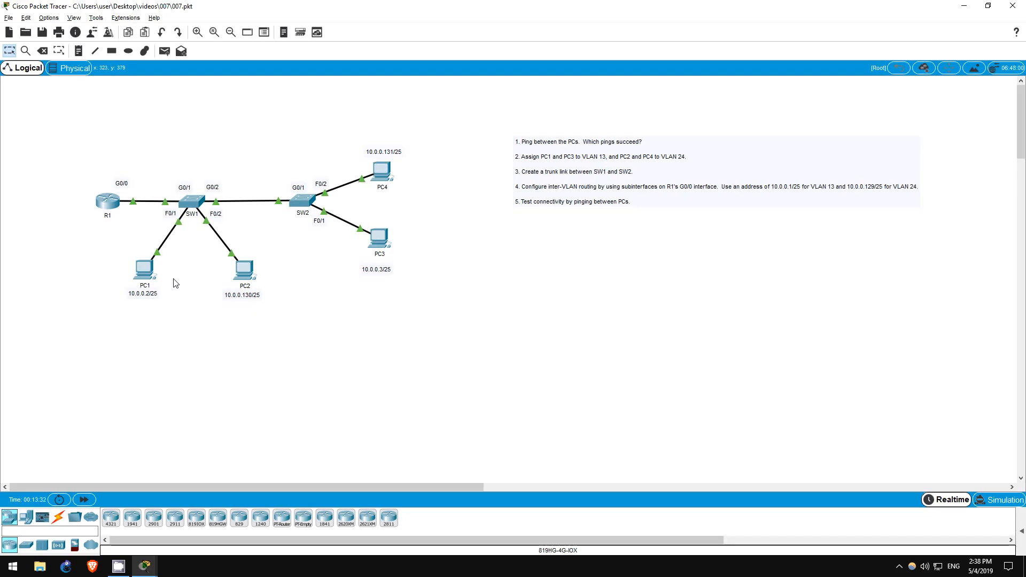
mouse_move(174, 282)
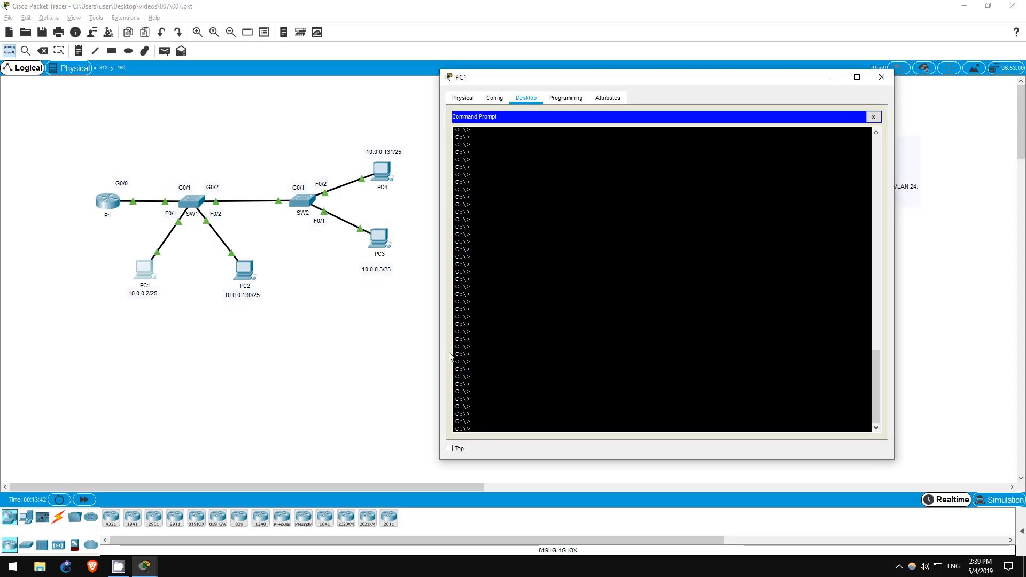
From PC1, ping 10.0.0.130 and 10.0.0.3, both replying with no loss.
text(ping)
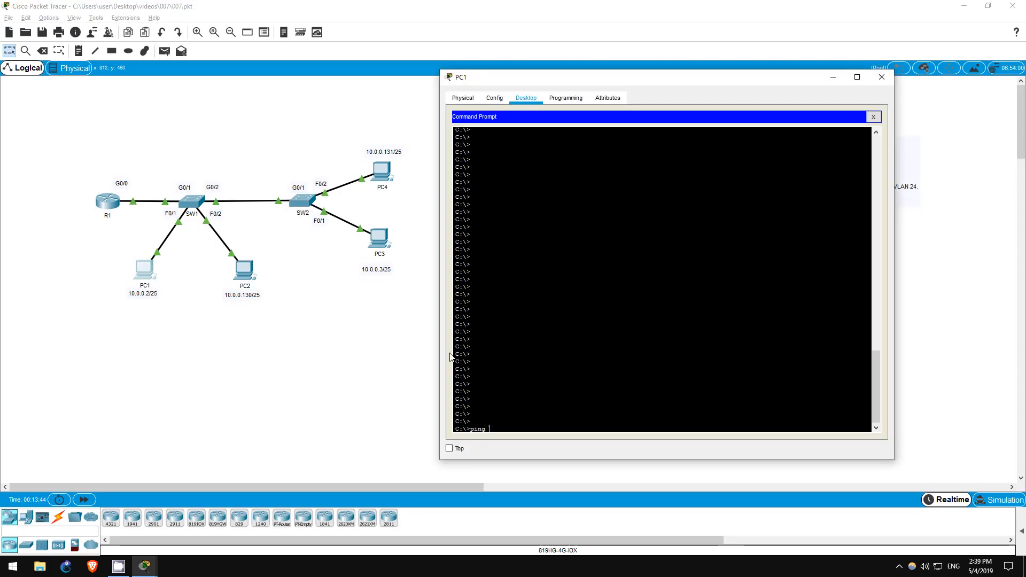
text(10.0.0.)
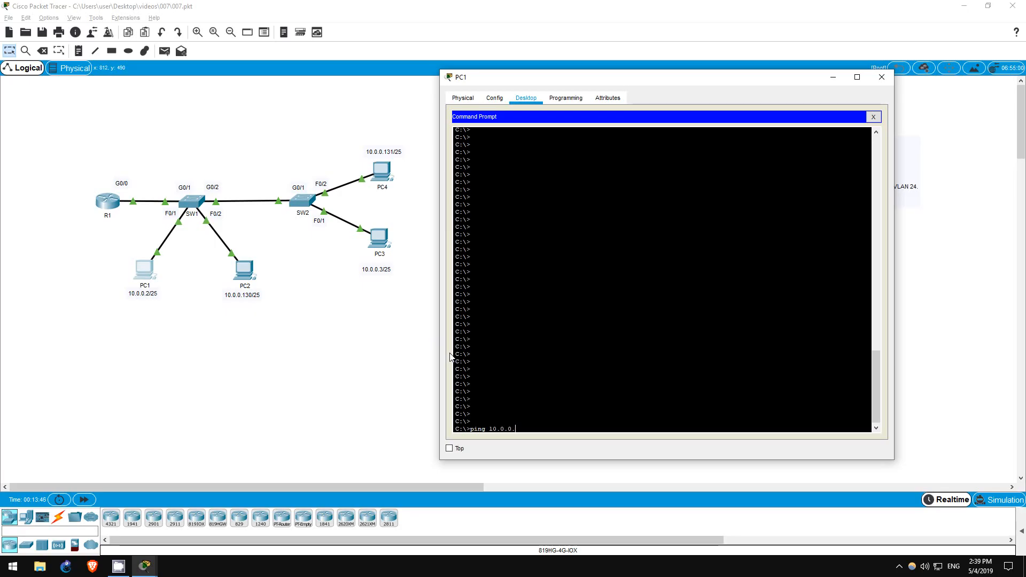
key(Return)
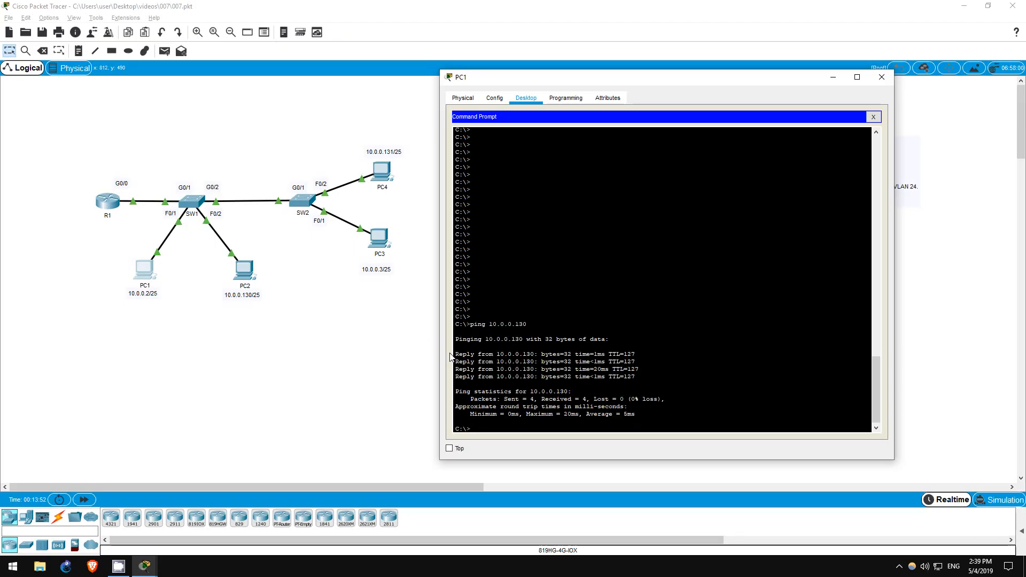
text(ping 10.0.0.3)
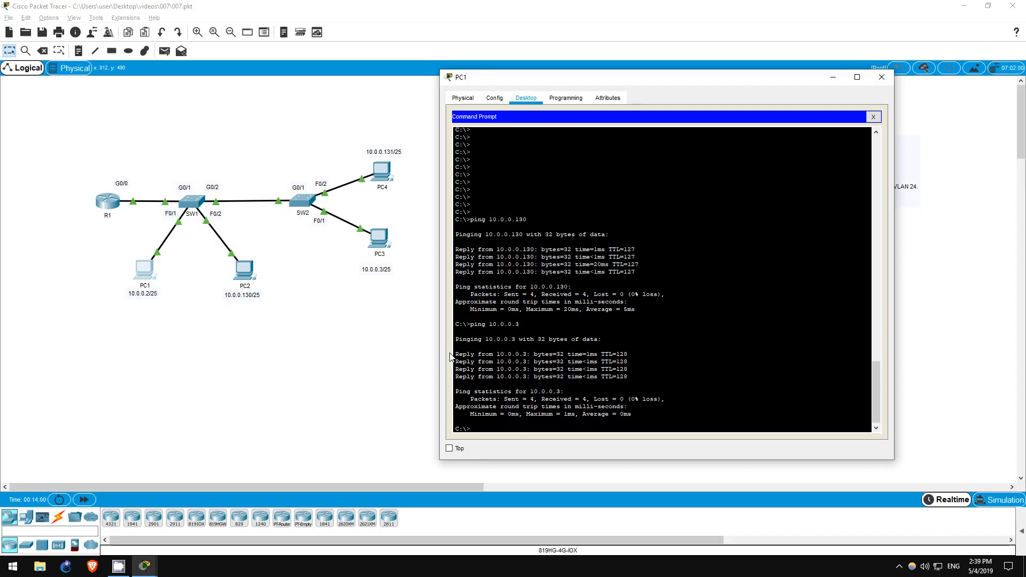
From PC1, start a ping to 10.0.0.131.
text(ping 10.0.0.)
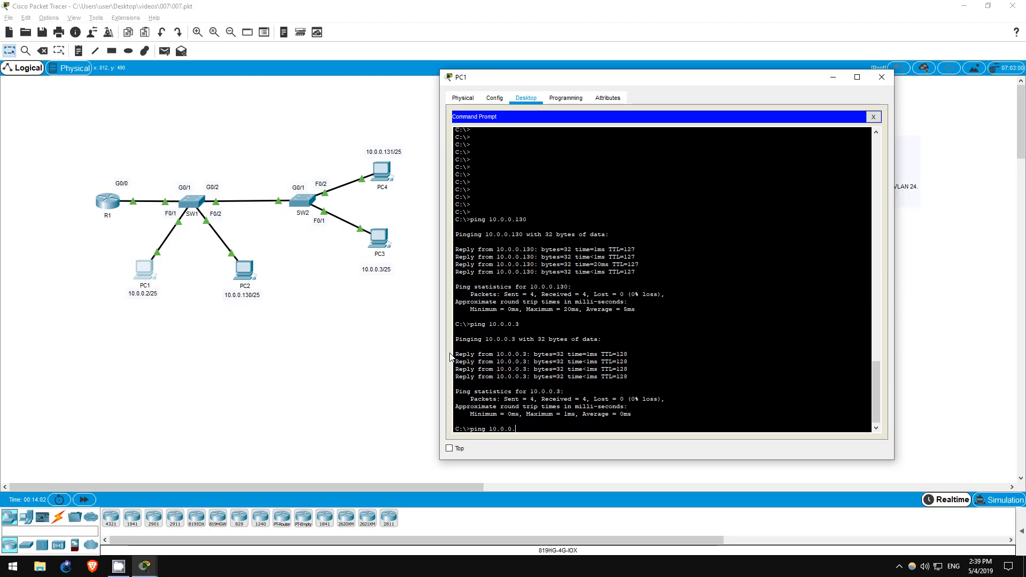
text(131)
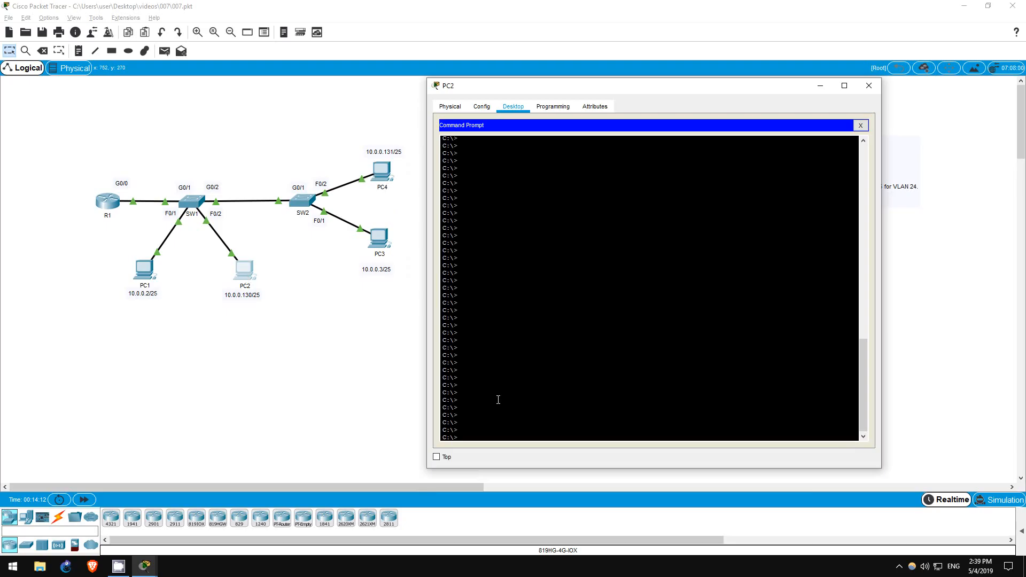
From PC2, ping 10.0.0.2 and 10.0.0.3 with no loss, then begin ping 10.0.0.131.
text(ping 1)
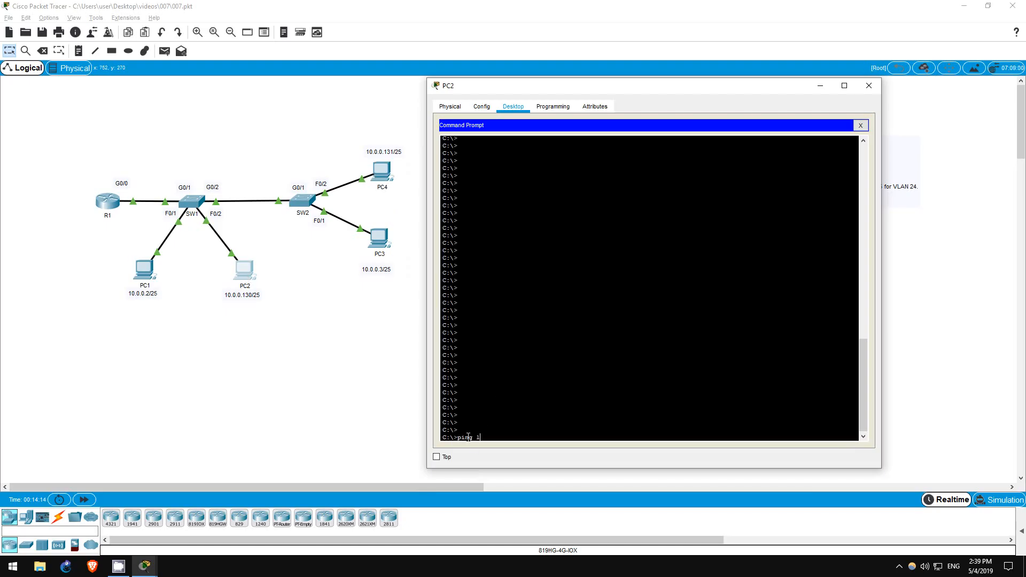
key(Return)
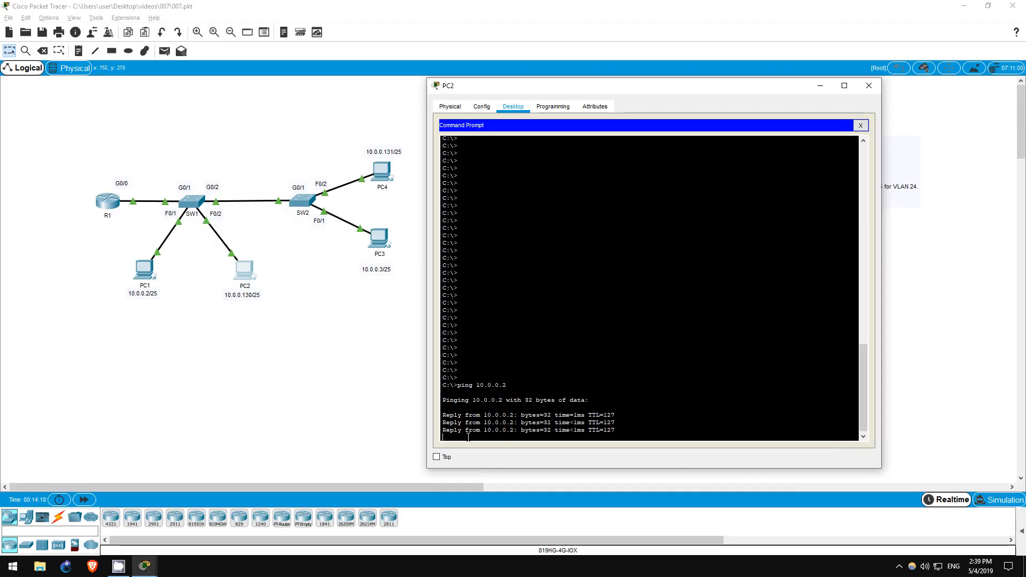
text(ping 10.0.0.)
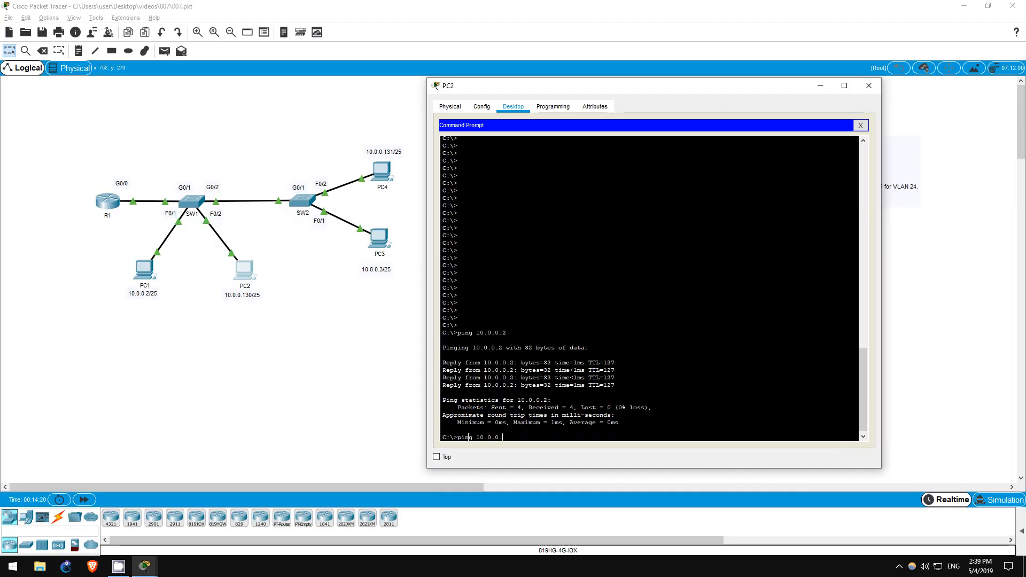
key(Return)
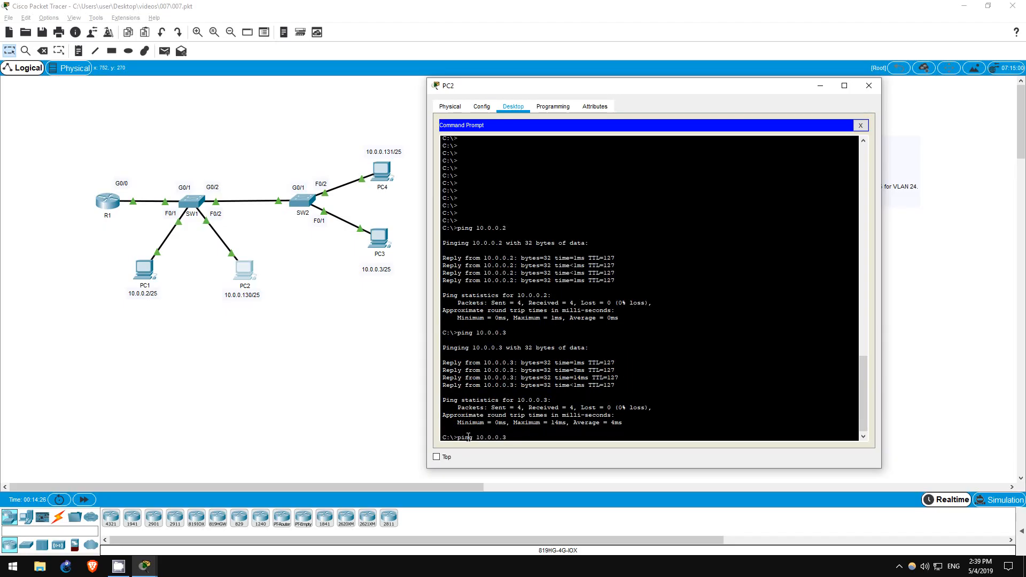
text(131)
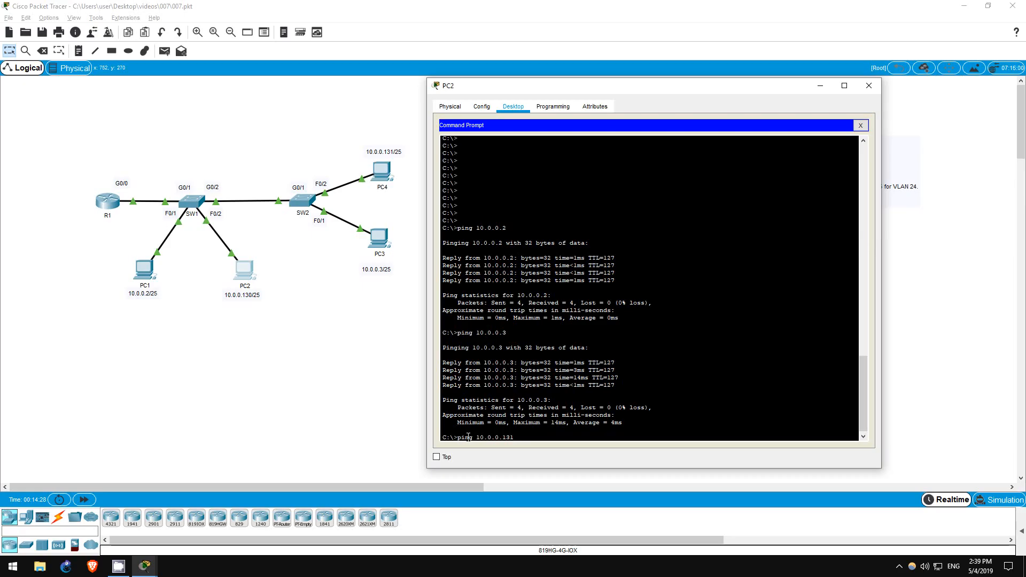